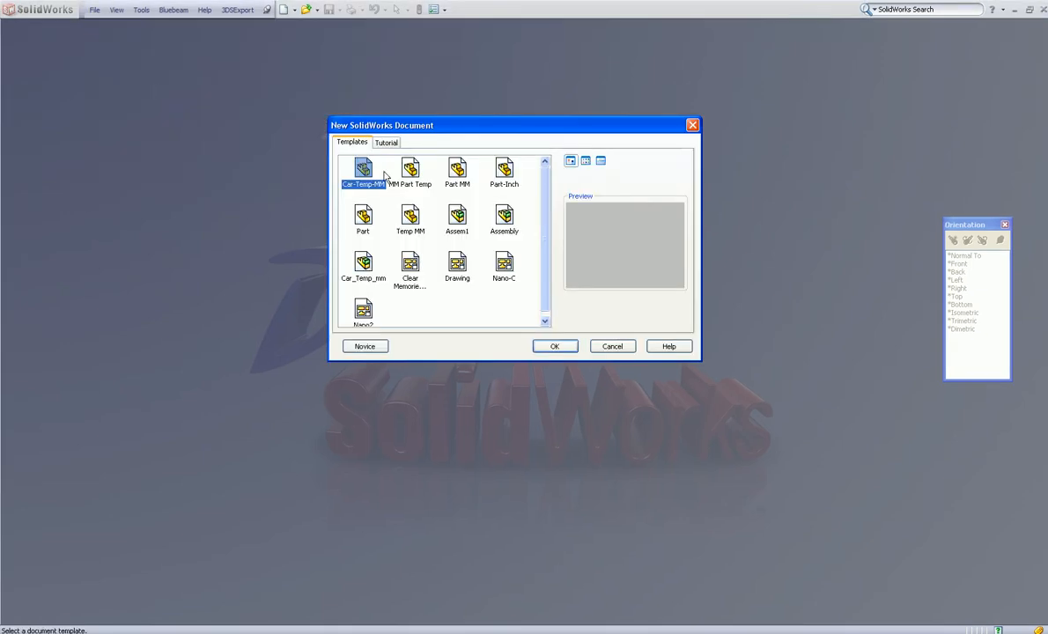
- Create a new part and start a sketch on the Front plane
{"action": "left_click", "coordinate": [504, 172]}
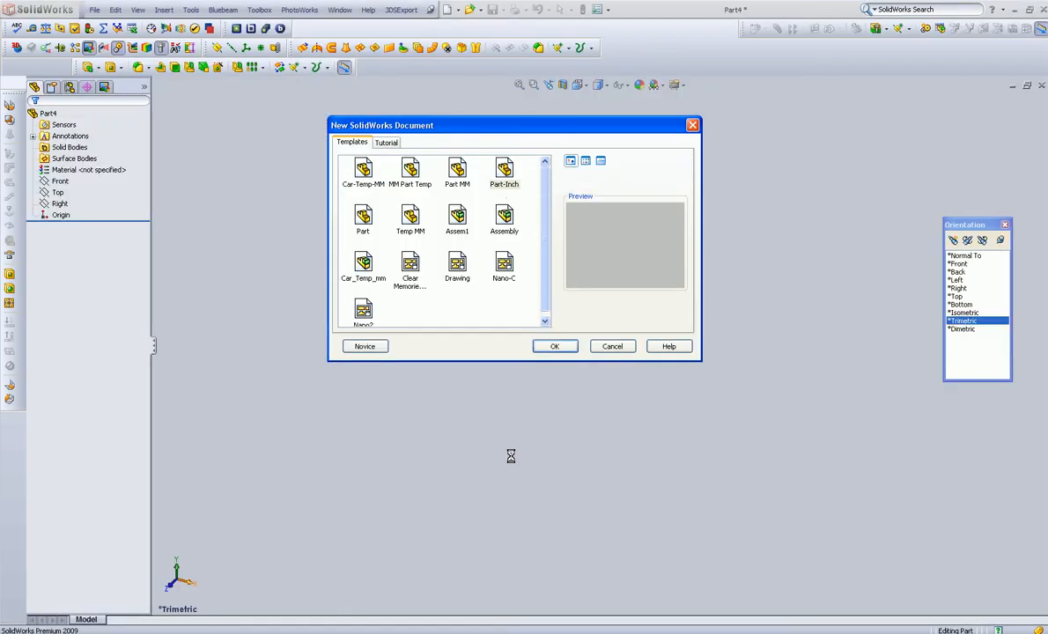
{"action": "left_click", "coordinate": [553, 345]}
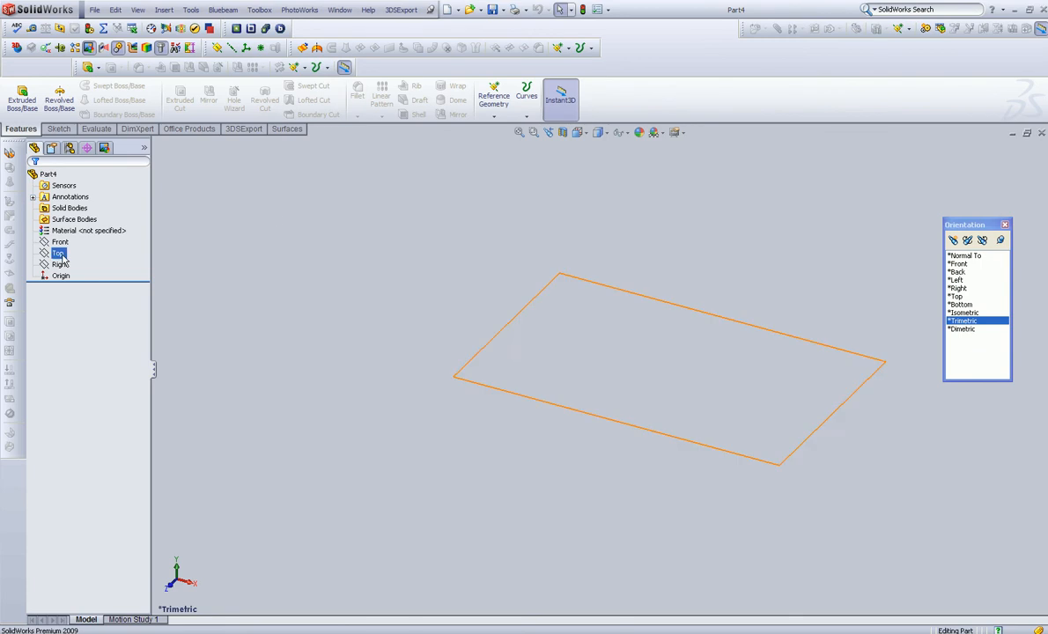
{"action": "left_click", "coordinate": [61, 241]}
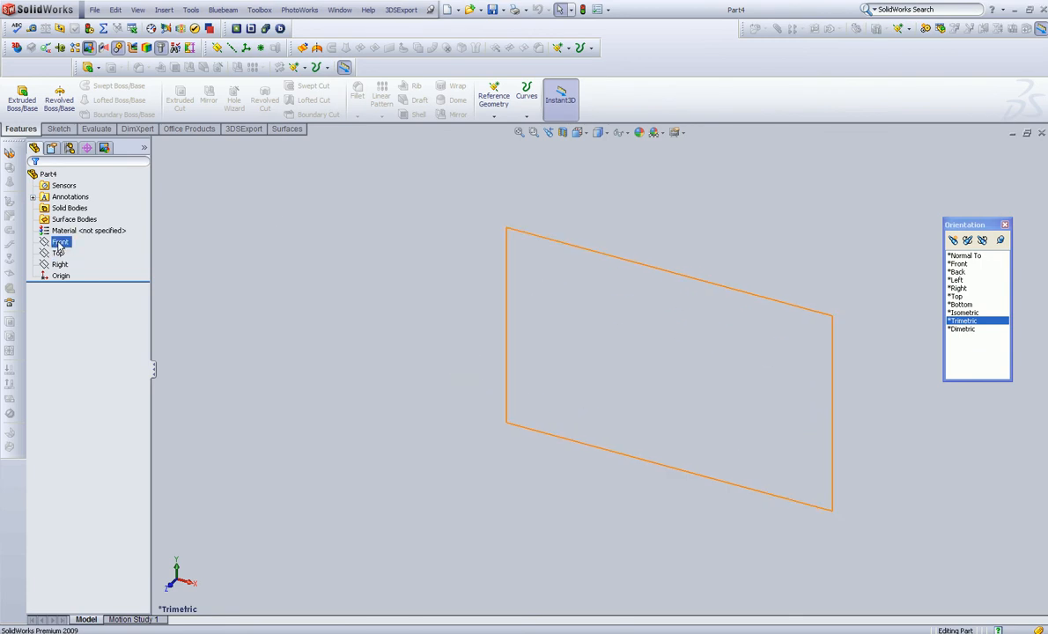
{"action": "left_click", "coordinate": [61, 242]}
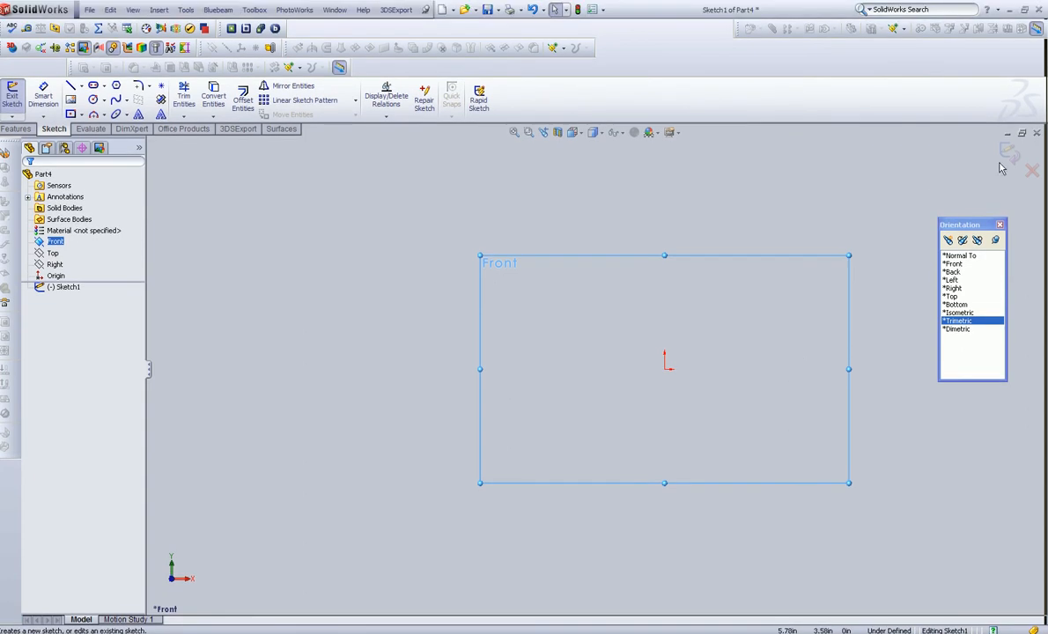
{"action": "mouse_move", "coordinate": [960, 227]}
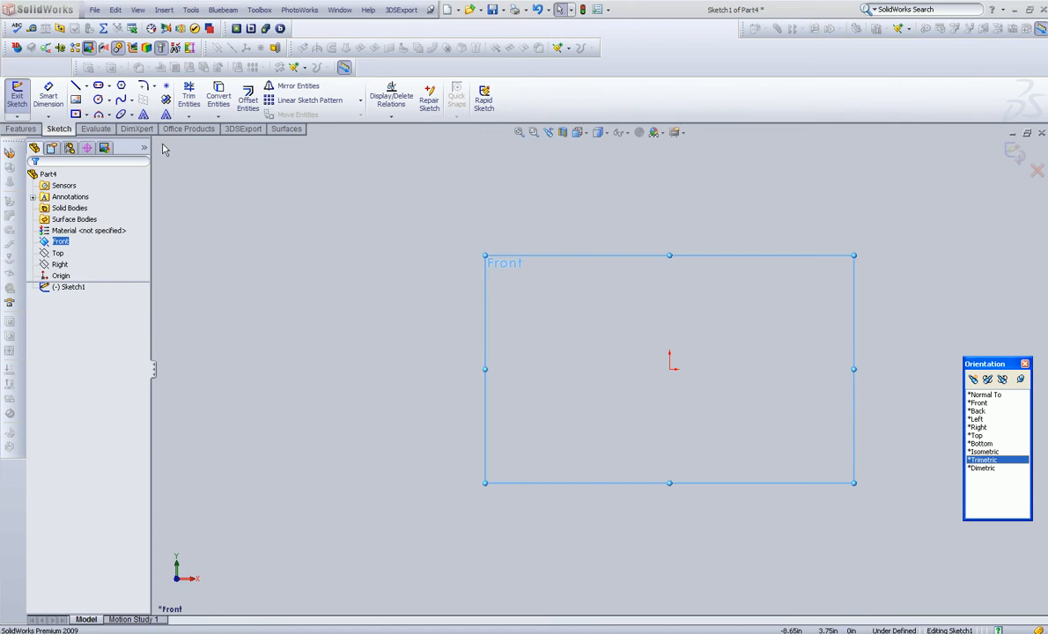
{"action": "mouse_move", "coordinate": [97, 115]}
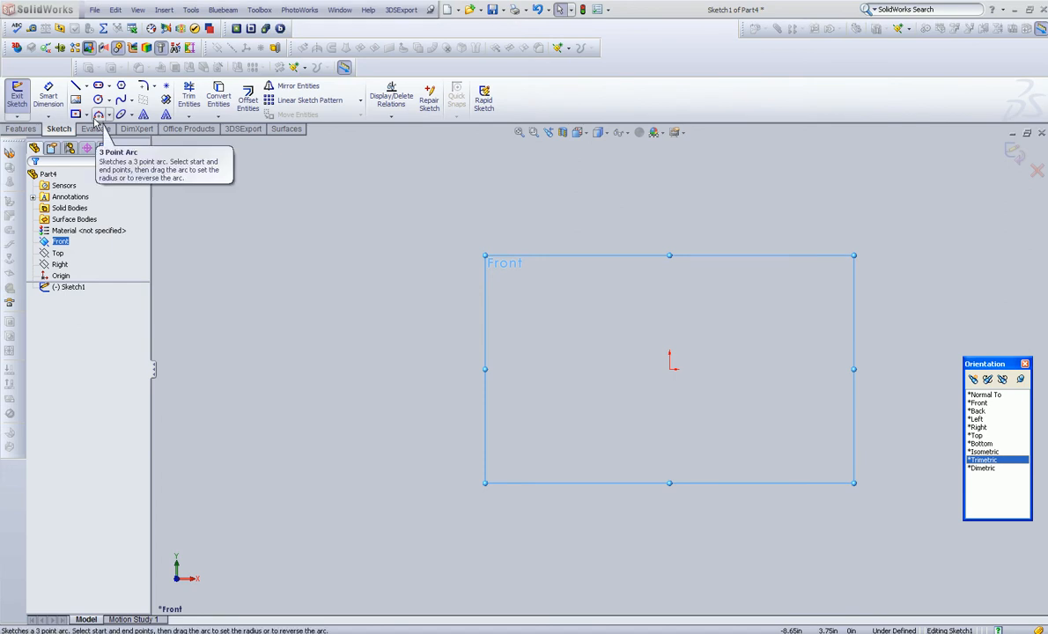
- Draw a 3 Point Arc with ends level with the origin, bulging upward
{"action": "left_click", "coordinate": [97, 115]}
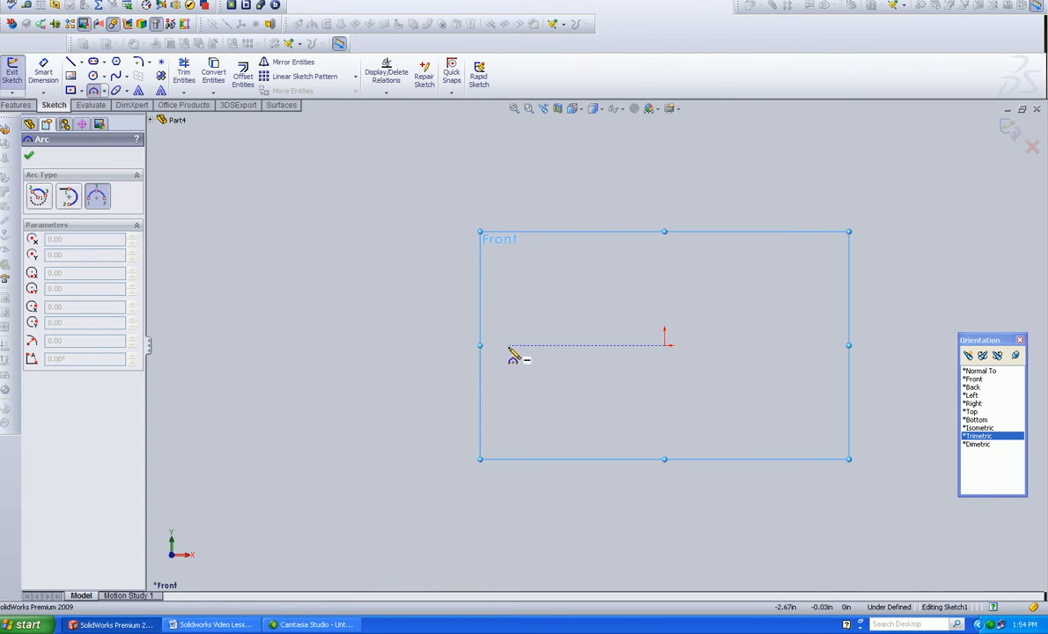
{"action": "mouse_move", "coordinate": [511, 355]}
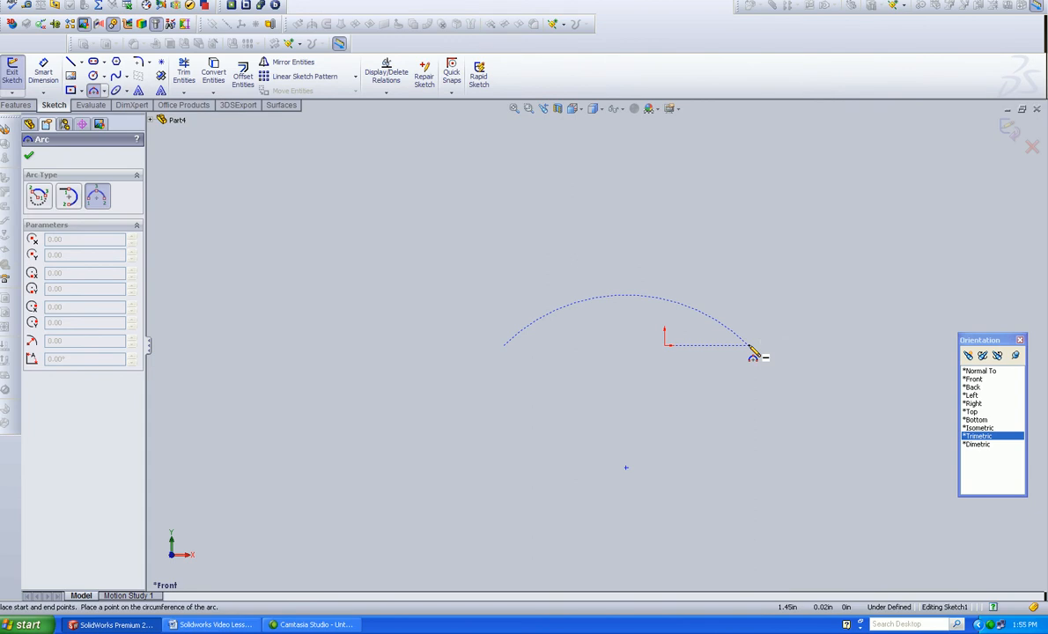
{"action": "left_click_drag", "start_coordinate": [752, 357], "coordinate": [643, 257]}
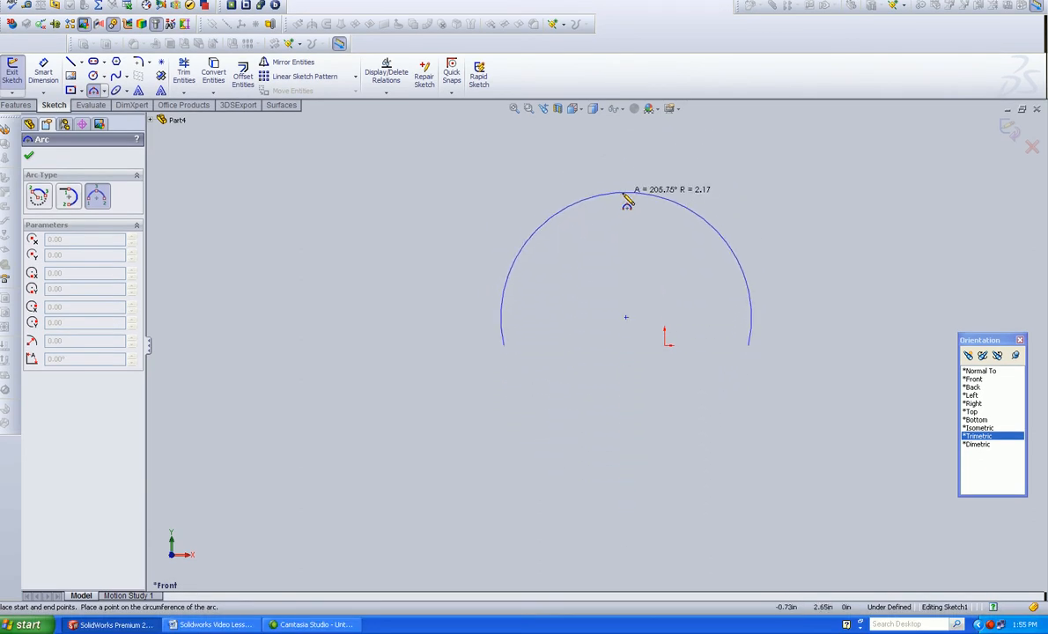
{"action": "left_click_drag", "start_coordinate": [625, 198], "coordinate": [625, 335]}
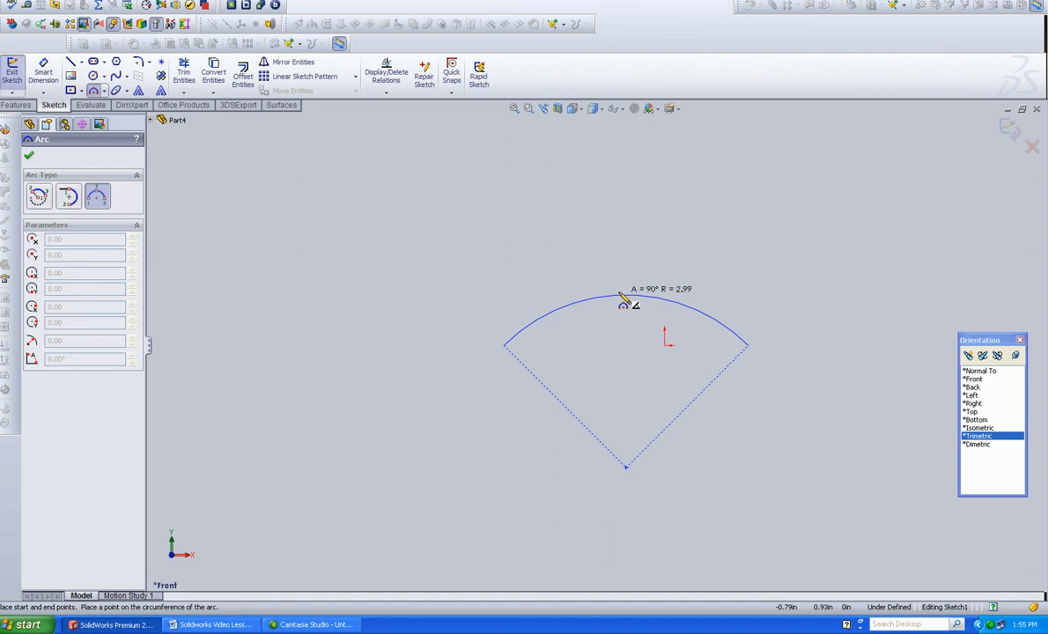
{"action": "left_click", "coordinate": [630, 309]}
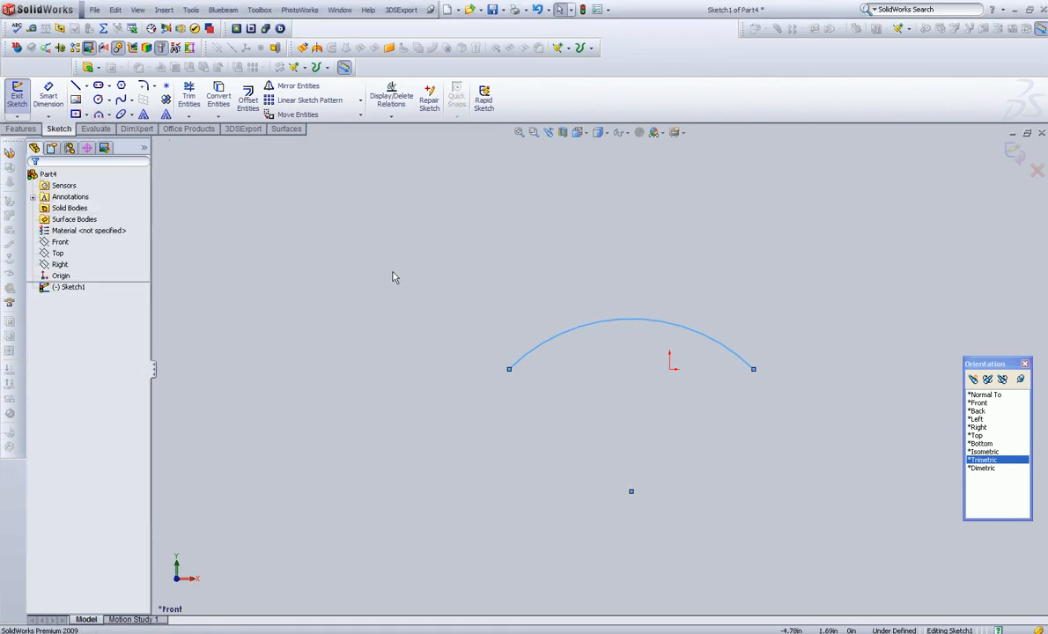
{"action": "mouse_move", "coordinate": [81, 84]}
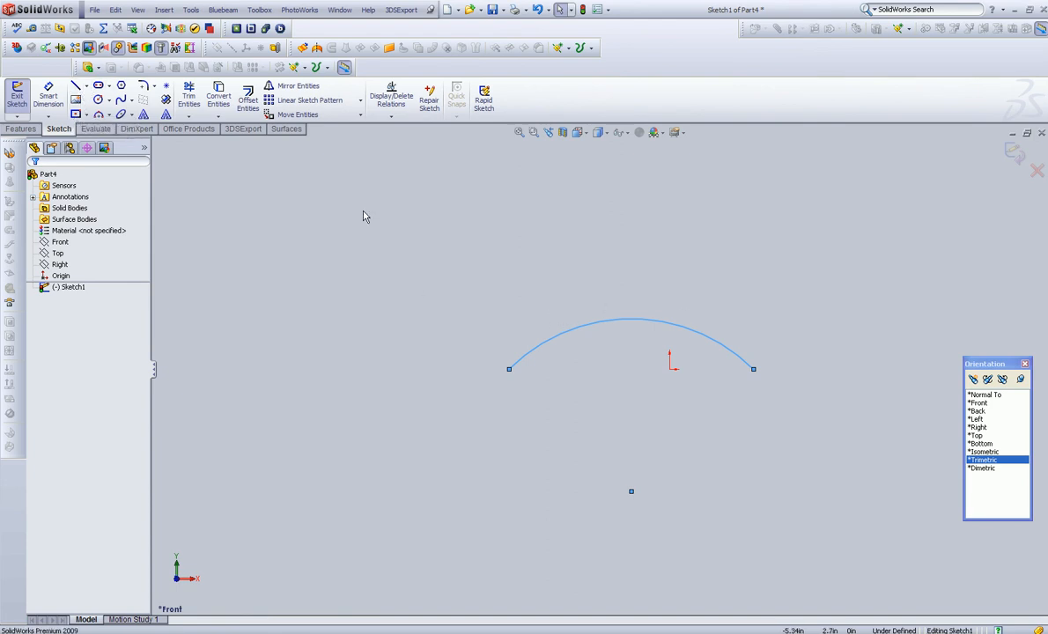
{"action": "mouse_move", "coordinate": [165, 86]}
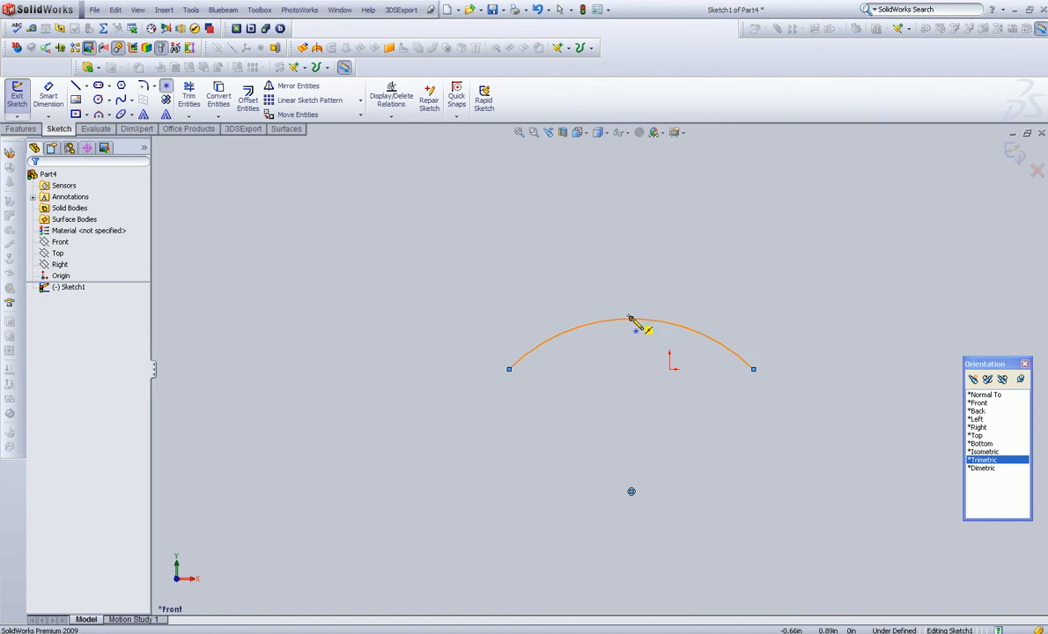
{"action": "mouse_move", "coordinate": [634, 326]}
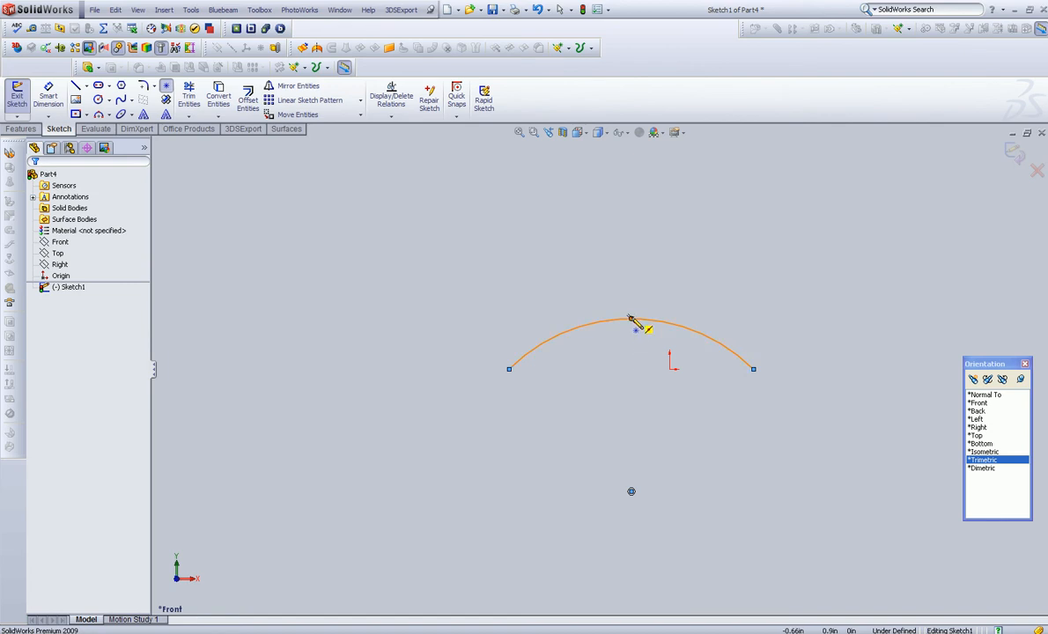
- Add a sketch point at the arc's top and align it vertically with the origin
{"action": "left_click", "coordinate": [630, 317]}
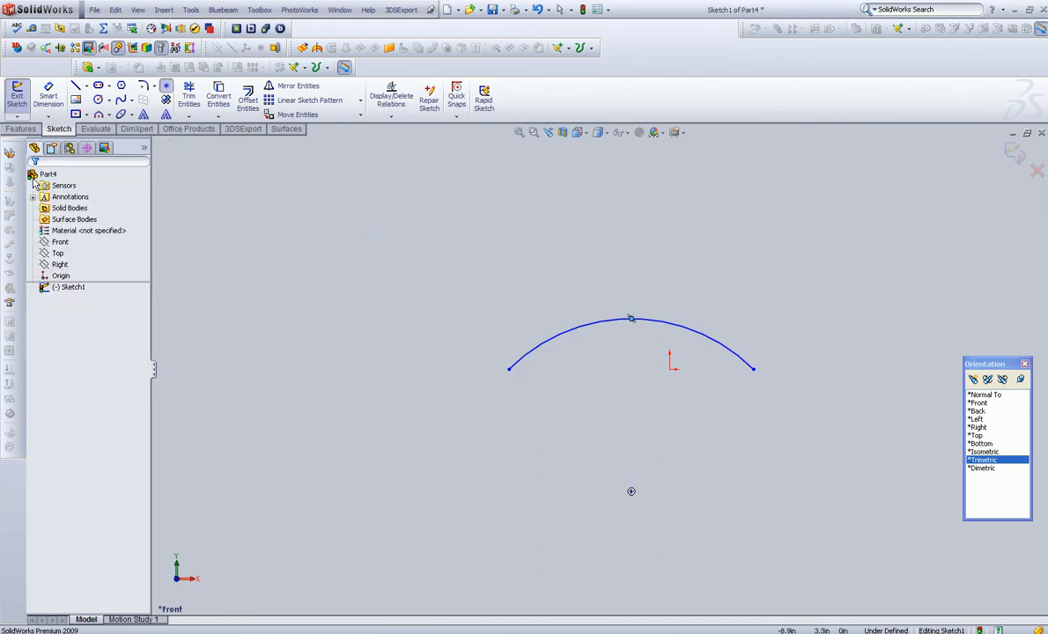
{"action": "left_click", "coordinate": [87, 85]}
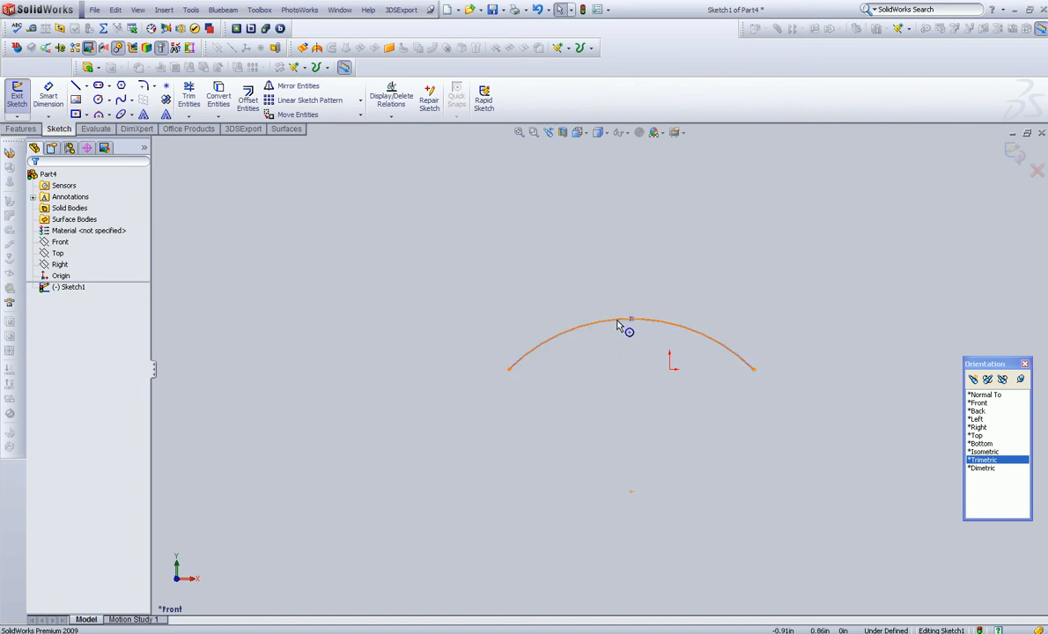
{"action": "left_click", "coordinate": [568, 357]}
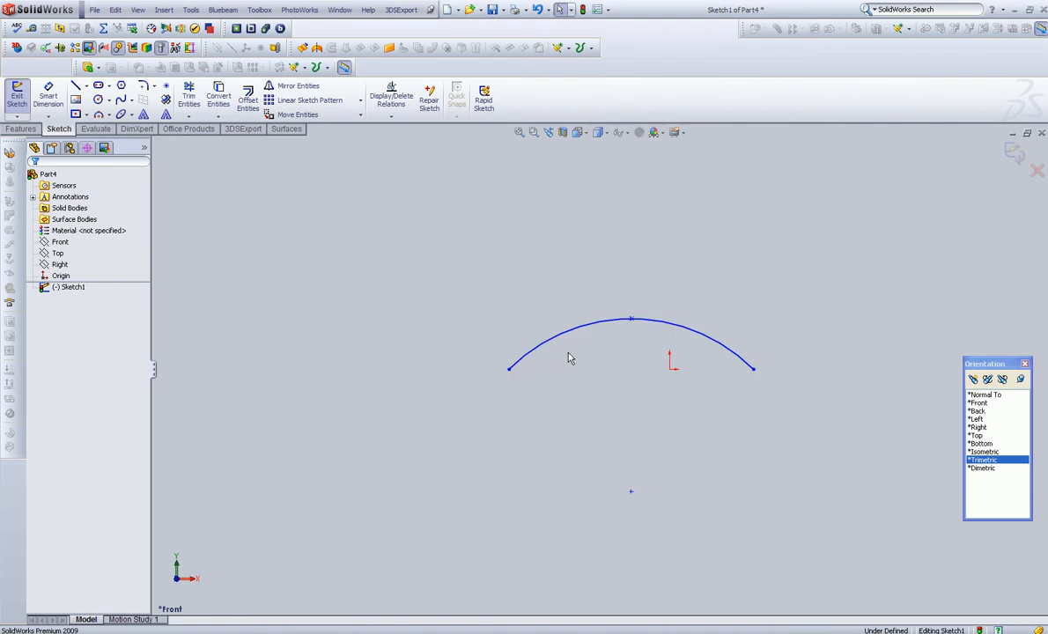
{"action": "mouse_move", "coordinate": [630, 320]}
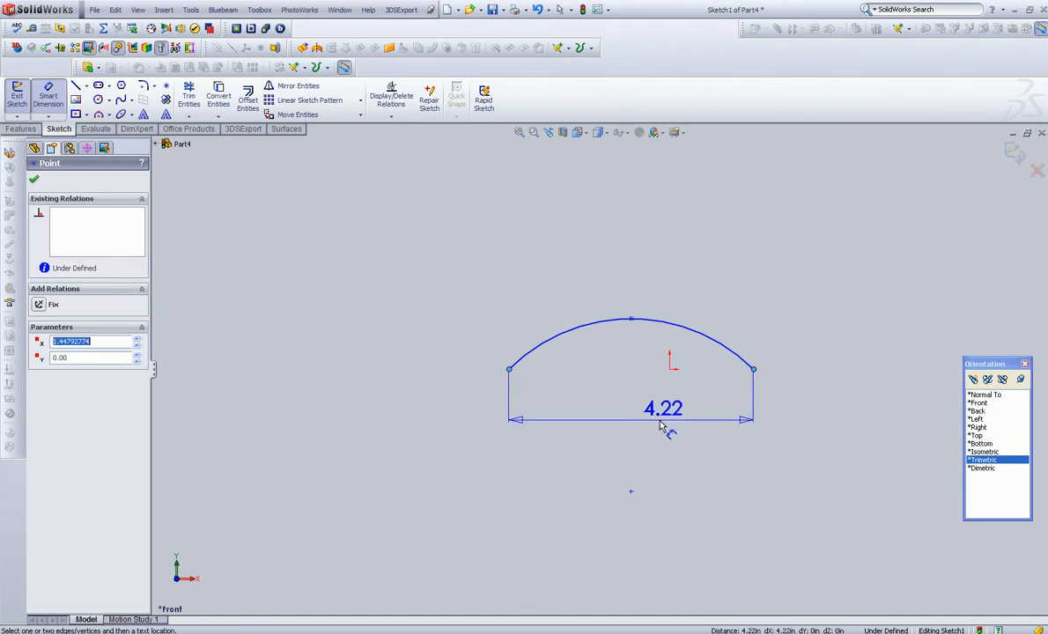
- Dimension the arc ends 4 apart and the left end 2 from the origin
{"action": "double_click", "coordinate": [663, 408]}
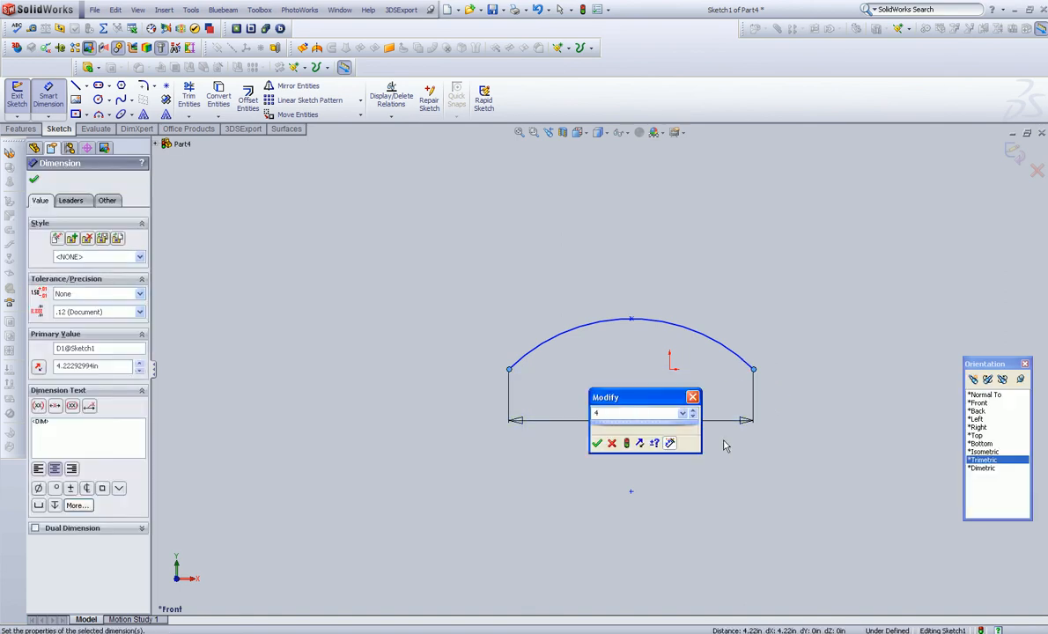
{"action": "left_click", "coordinate": [597, 442]}
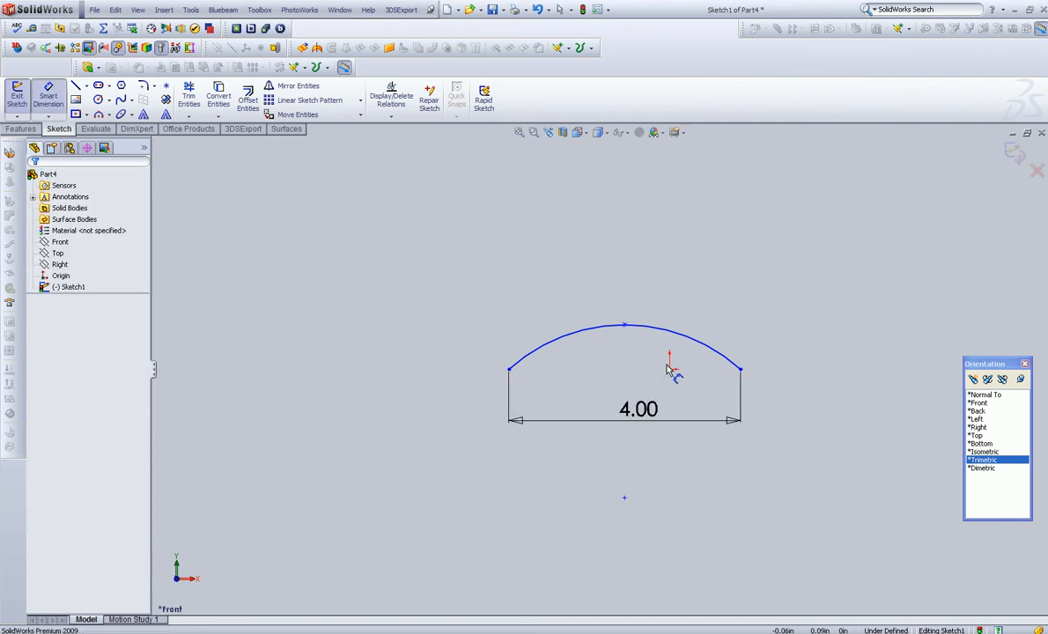
{"action": "left_click", "coordinate": [669, 368]}
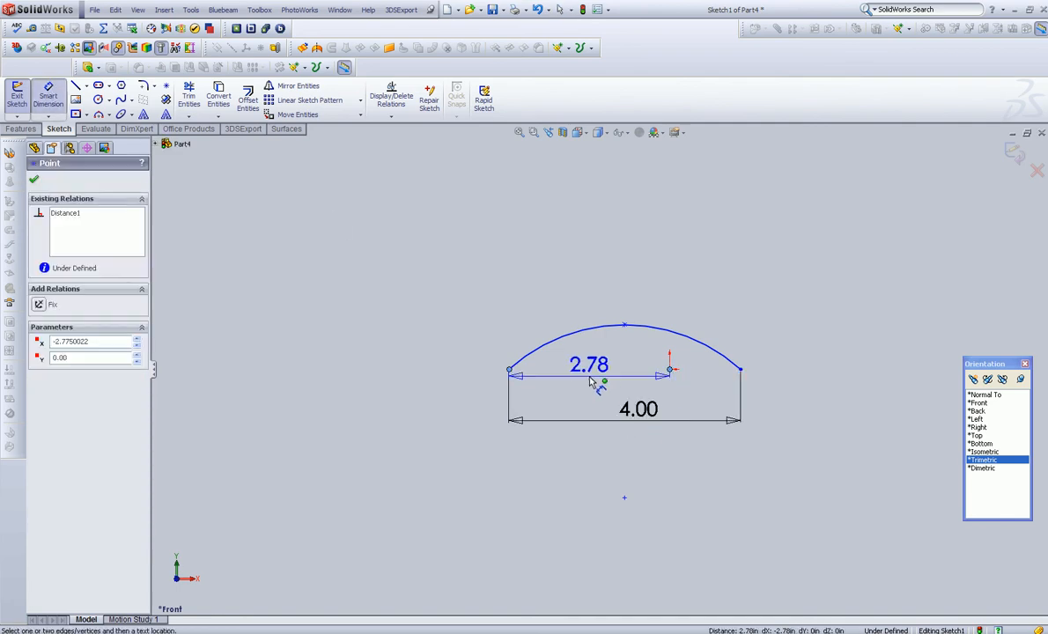
{"action": "double_click", "coordinate": [588, 365]}
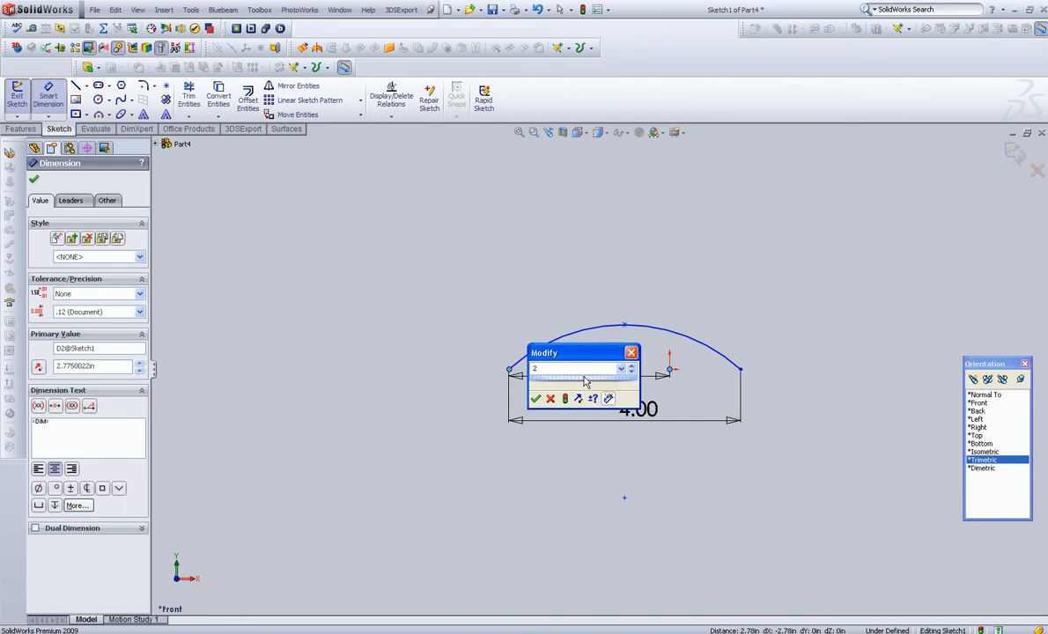
{"action": "left_click", "coordinate": [535, 399]}
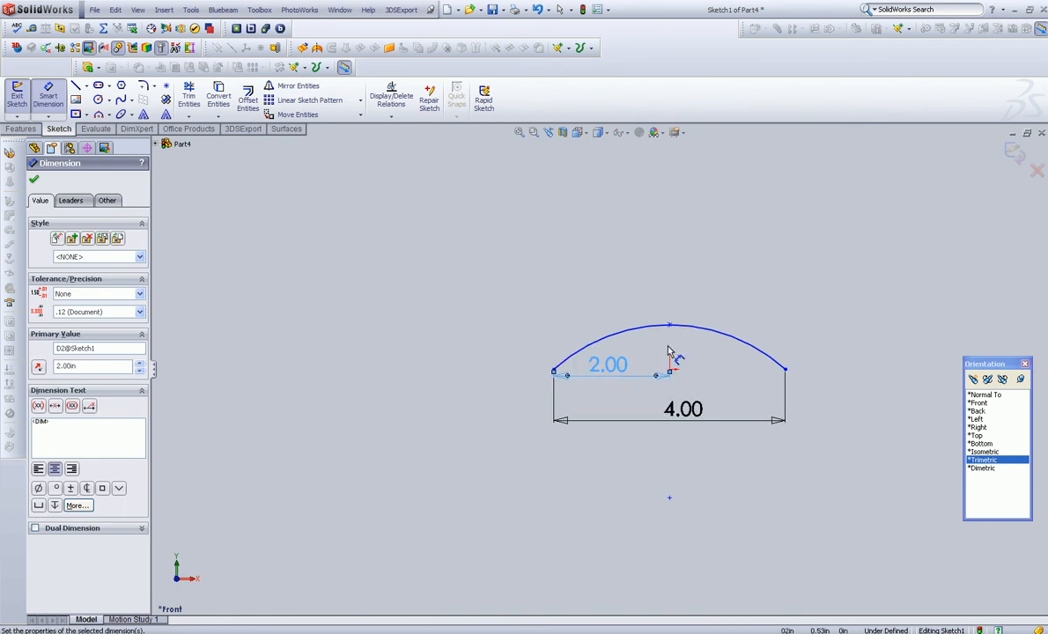
{"action": "mouse_move", "coordinate": [564, 298]}
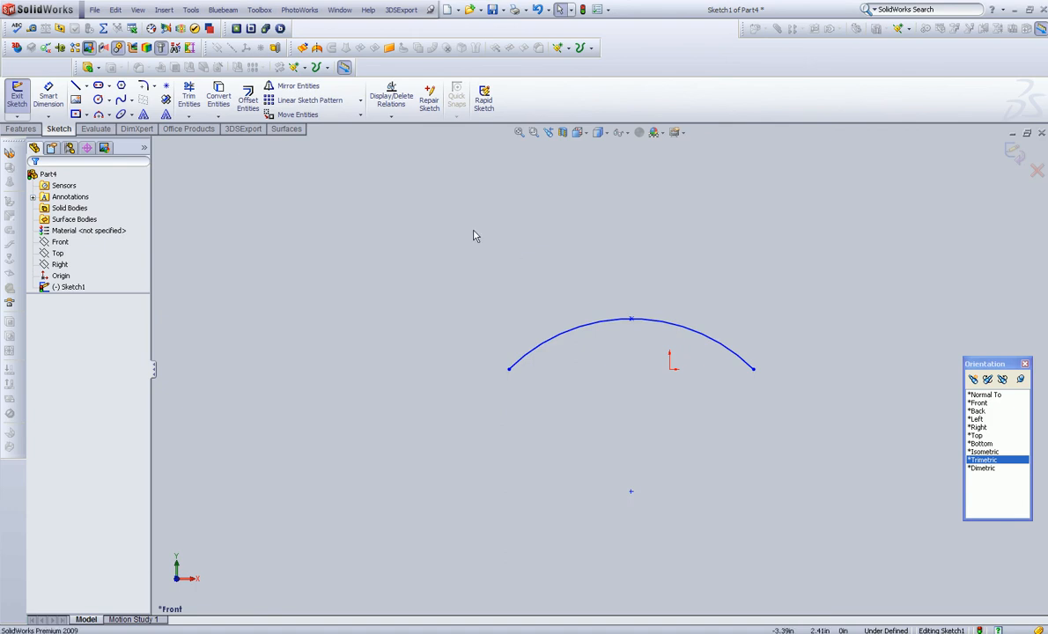
{"action": "mouse_move", "coordinate": [482, 223]}
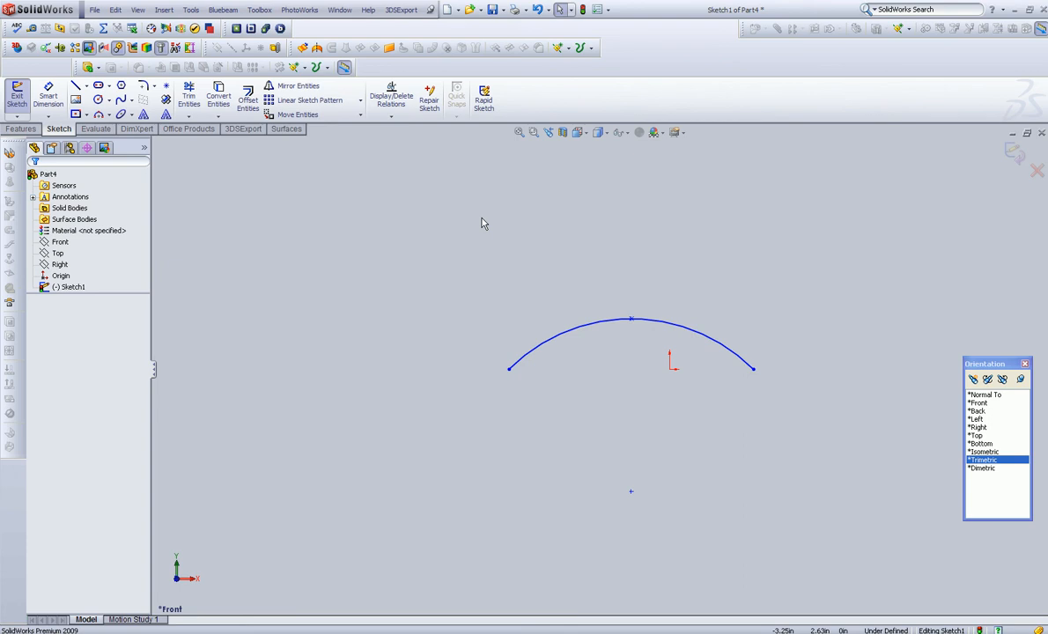
{"action": "mouse_move", "coordinate": [639, 356]}
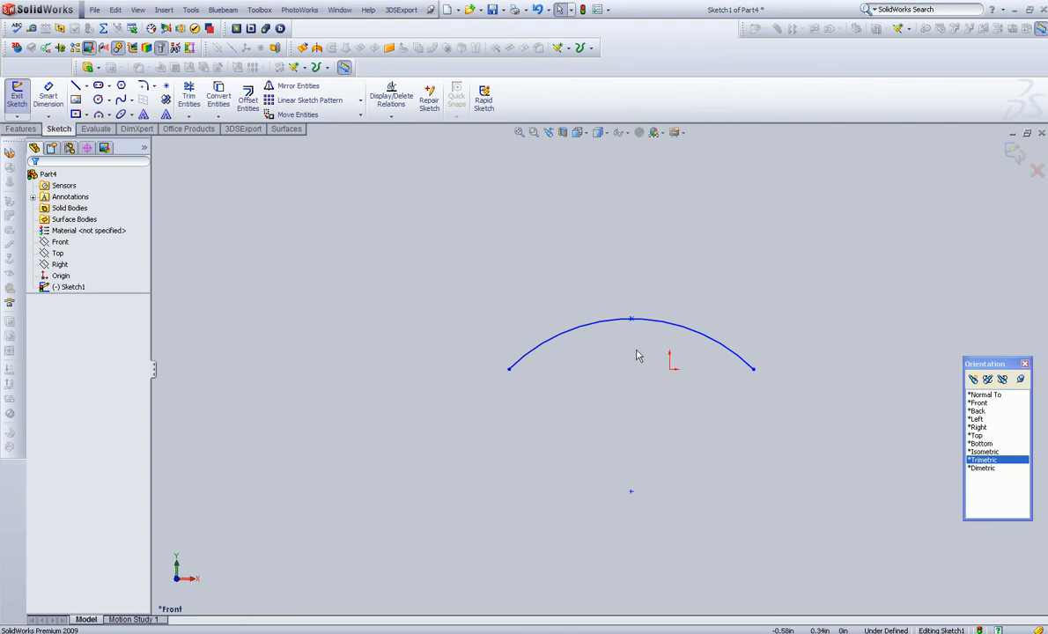
- Select the arc's top point together with the origin
{"action": "left_click", "coordinate": [630, 313]}
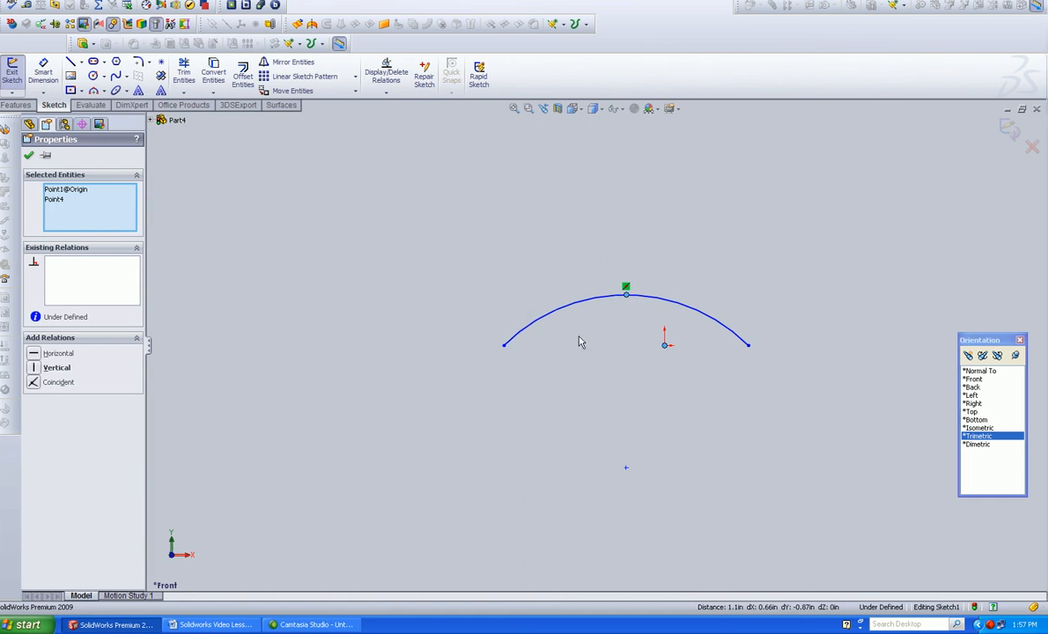
{"action": "mouse_move", "coordinate": [545, 369]}
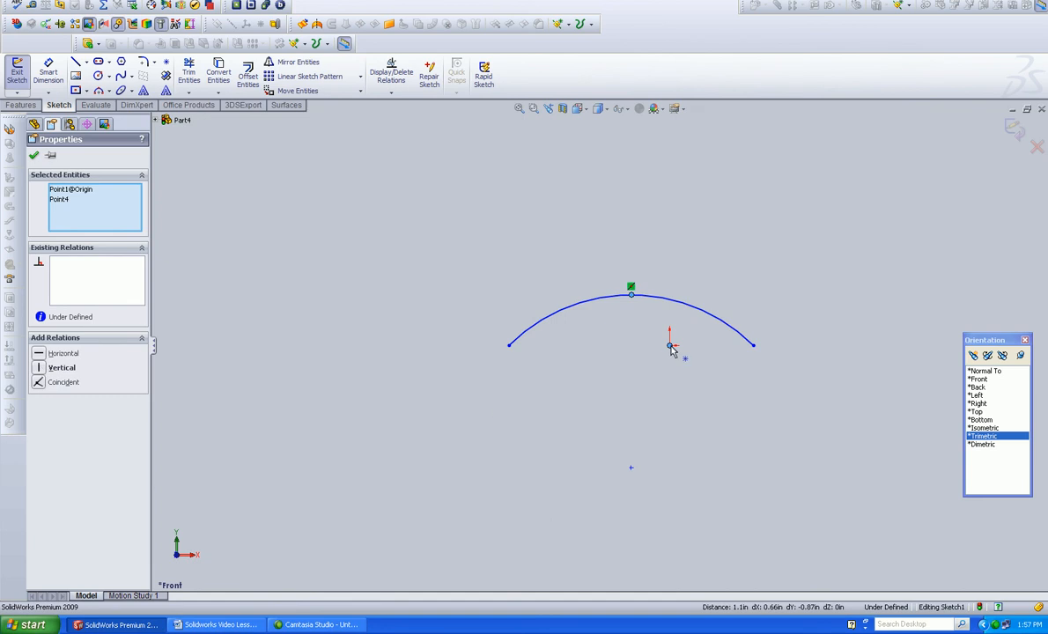
{"action": "mouse_move", "coordinate": [671, 351]}
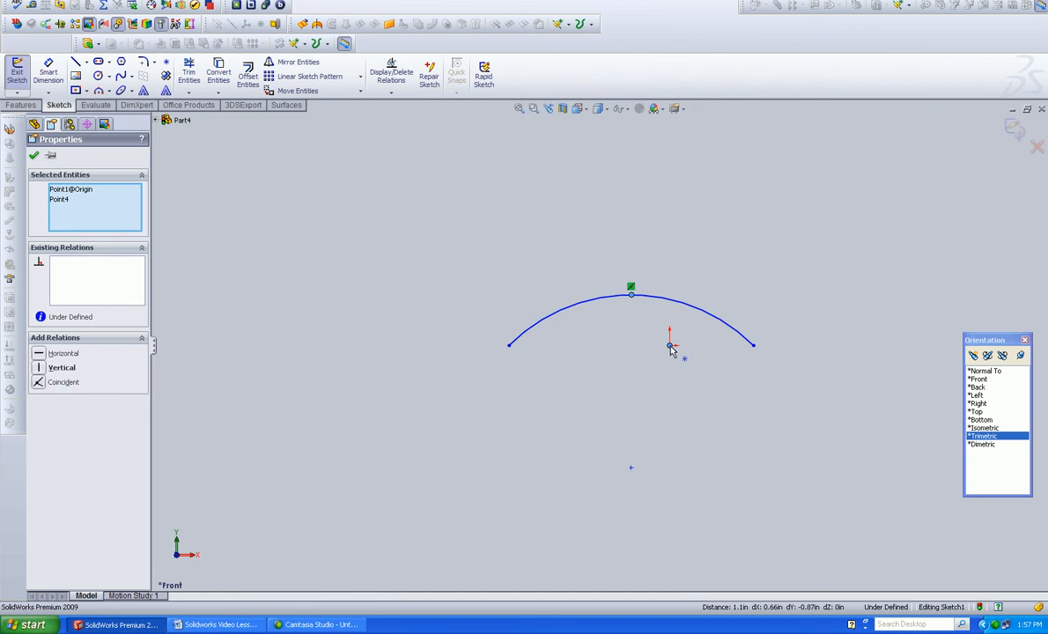
{"action": "mouse_move", "coordinate": [672, 266]}
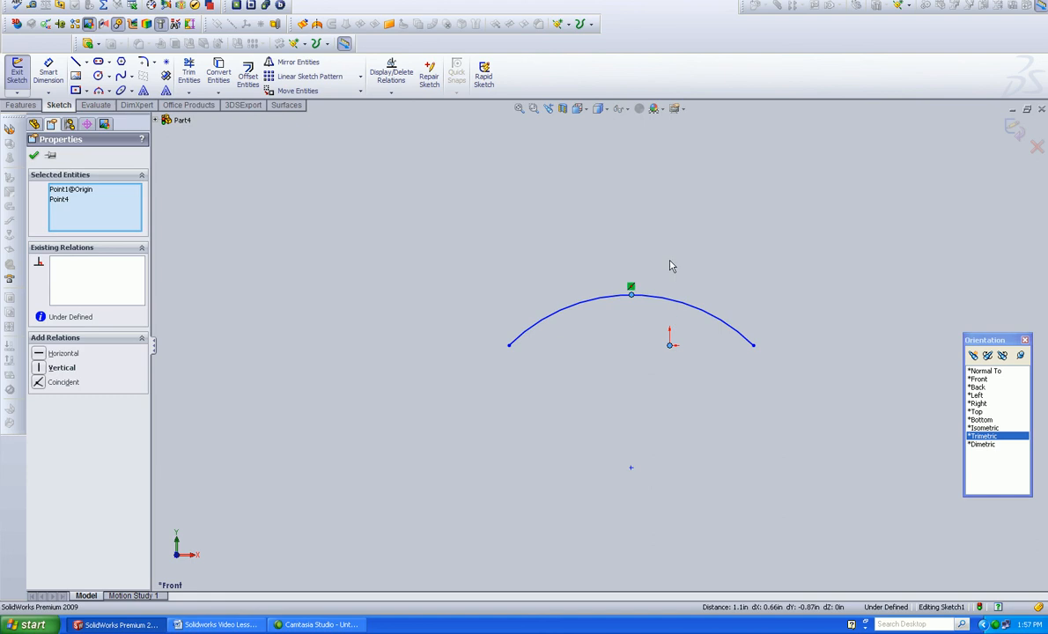
{"action": "mouse_move", "coordinate": [633, 298]}
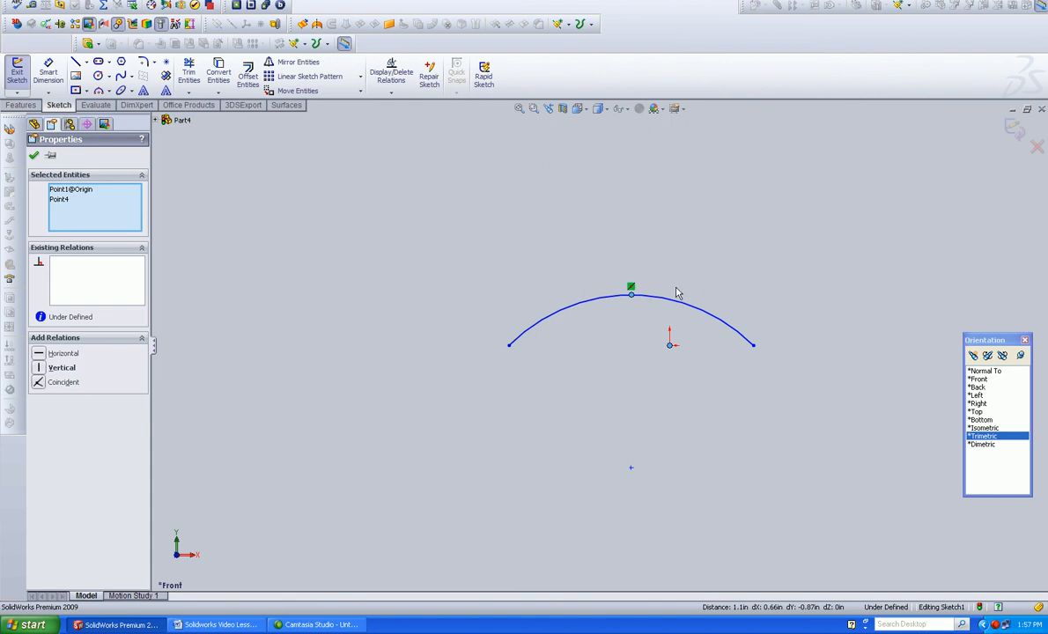
{"action": "mouse_move", "coordinate": [53, 398]}
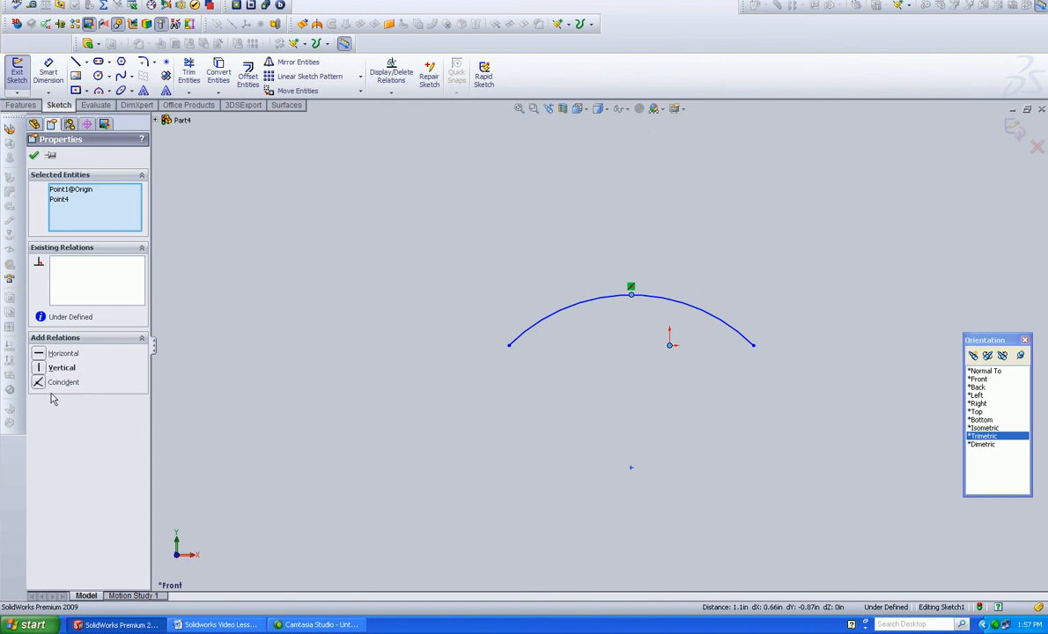
{"action": "mouse_move", "coordinate": [50, 418]}
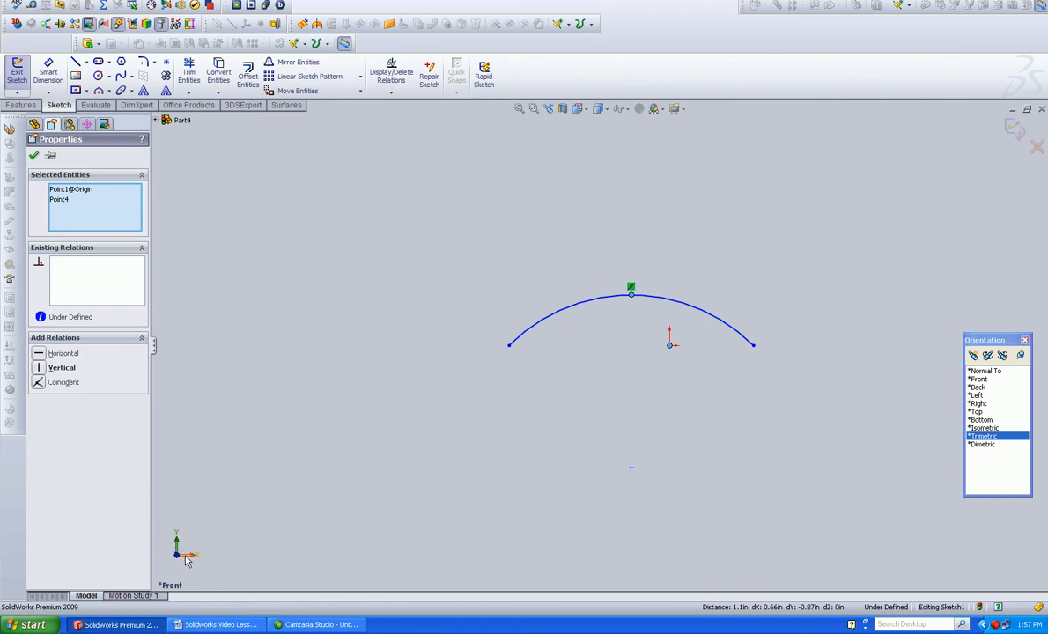
{"action": "mouse_move", "coordinate": [302, 552]}
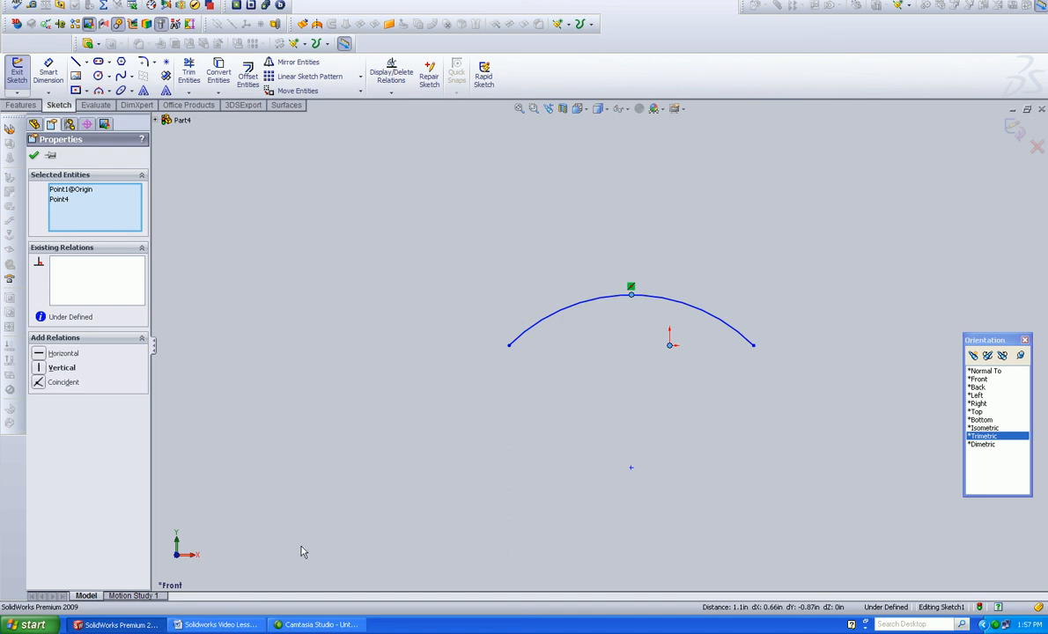
{"action": "mouse_move", "coordinate": [190, 556]}
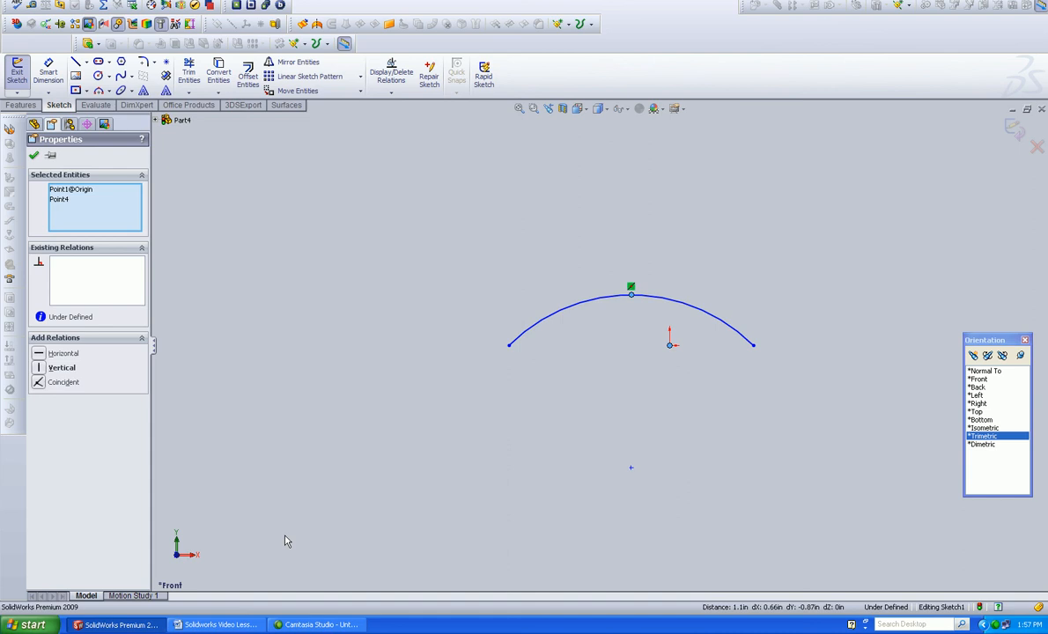
{"action": "mouse_move", "coordinate": [307, 530]}
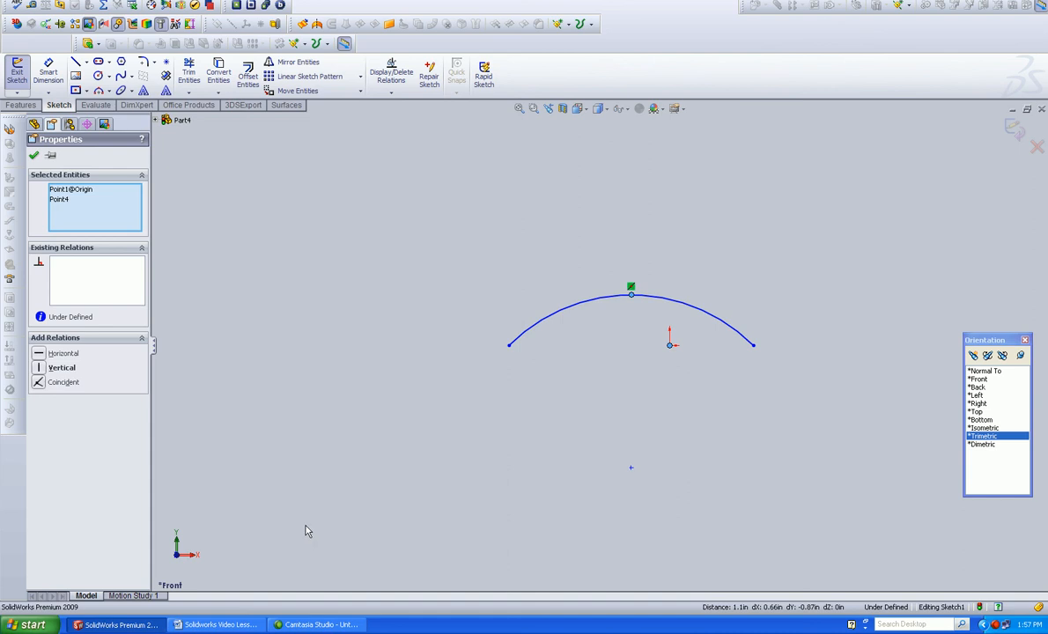
{"action": "mouse_move", "coordinate": [299, 537]}
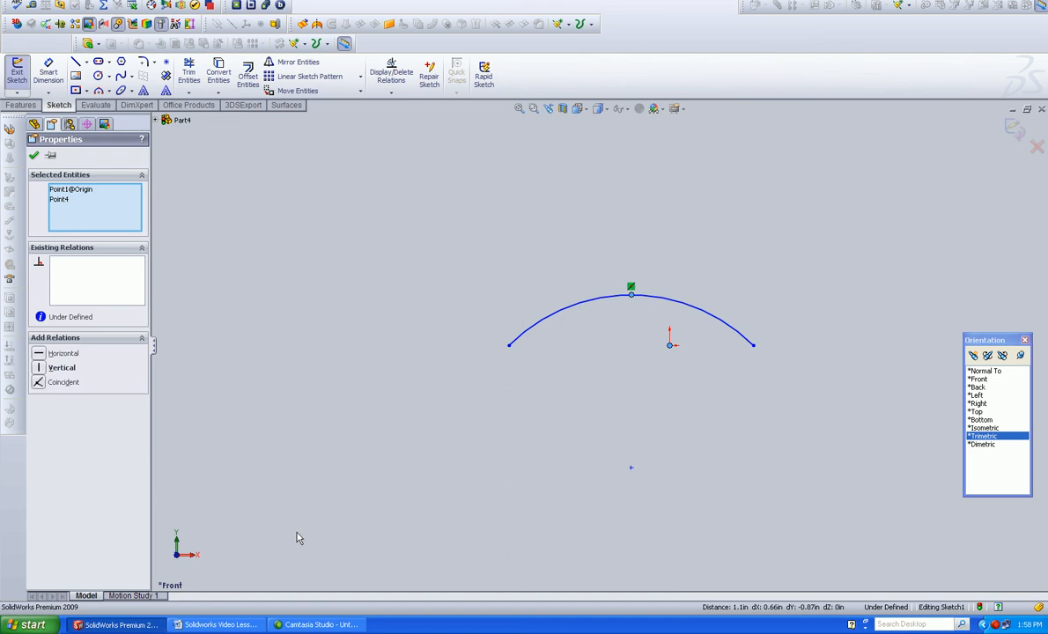
{"action": "mouse_move", "coordinate": [200, 570]}
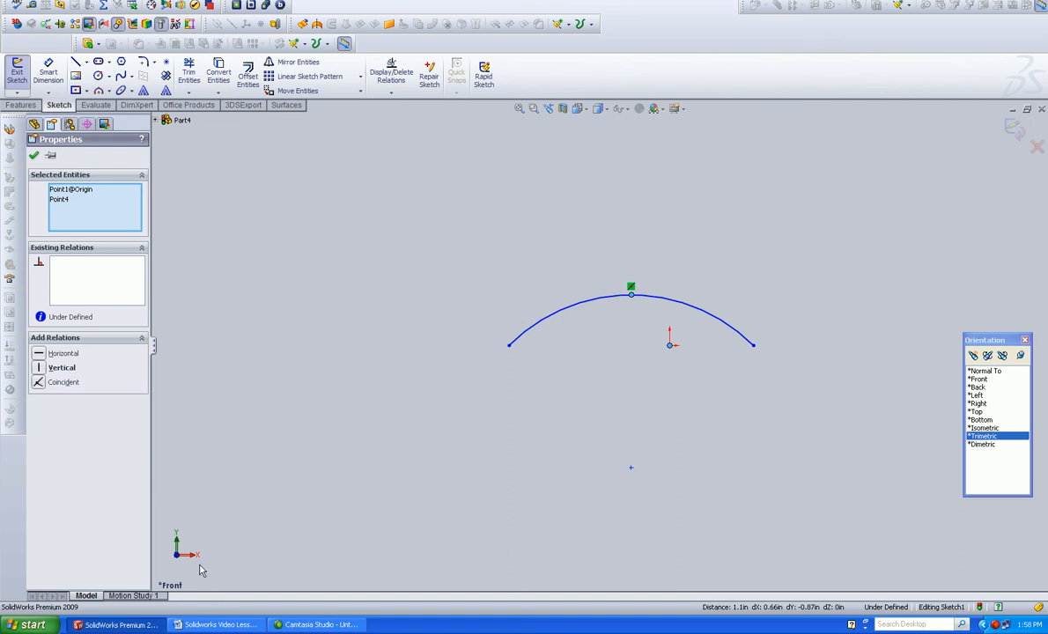
{"action": "mouse_move", "coordinate": [262, 571]}
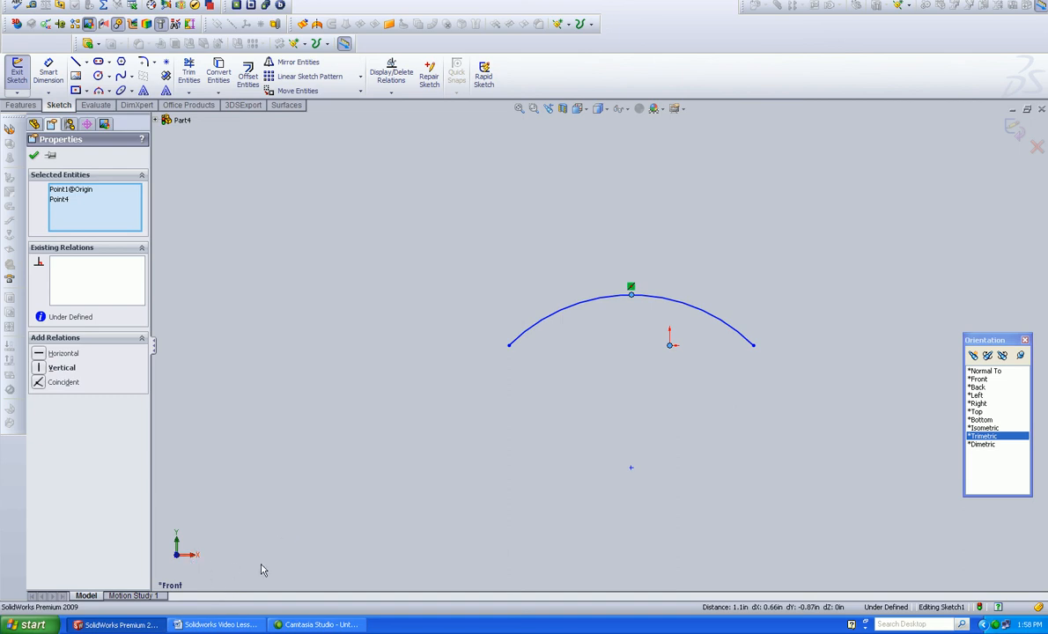
{"action": "mouse_move", "coordinate": [181, 444]}
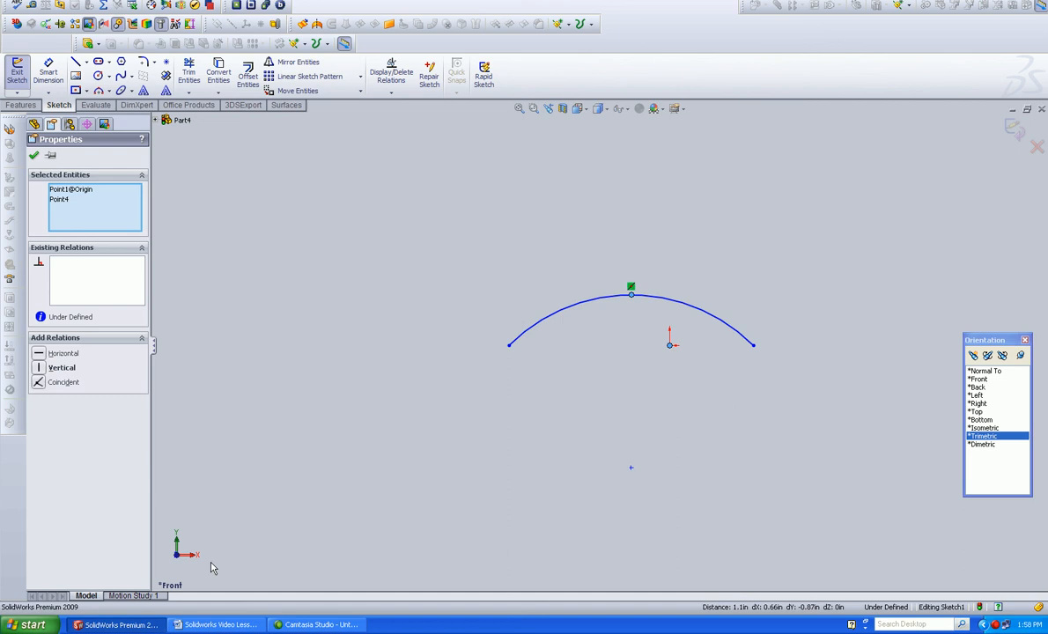
{"action": "mouse_move", "coordinate": [327, 473]}
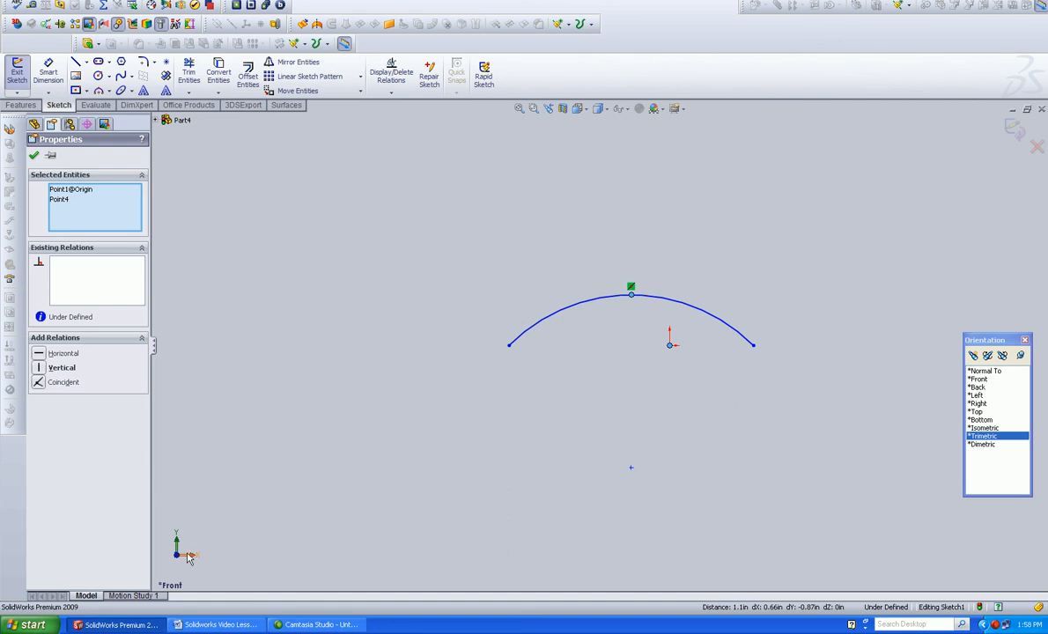
{"action": "mouse_move", "coordinate": [182, 489]}
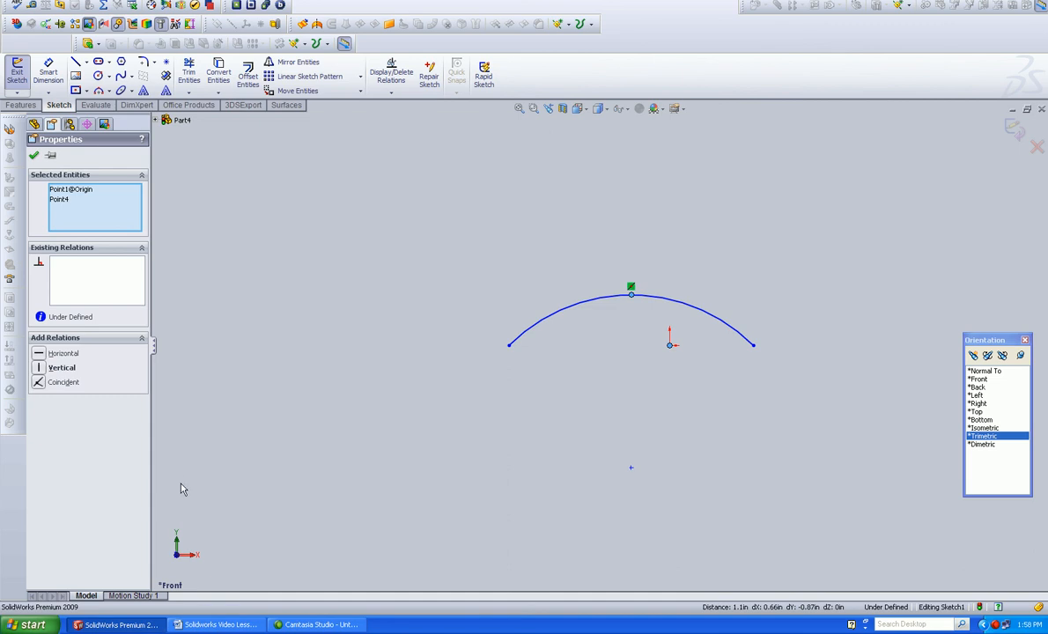
{"action": "mouse_move", "coordinate": [284, 359]}
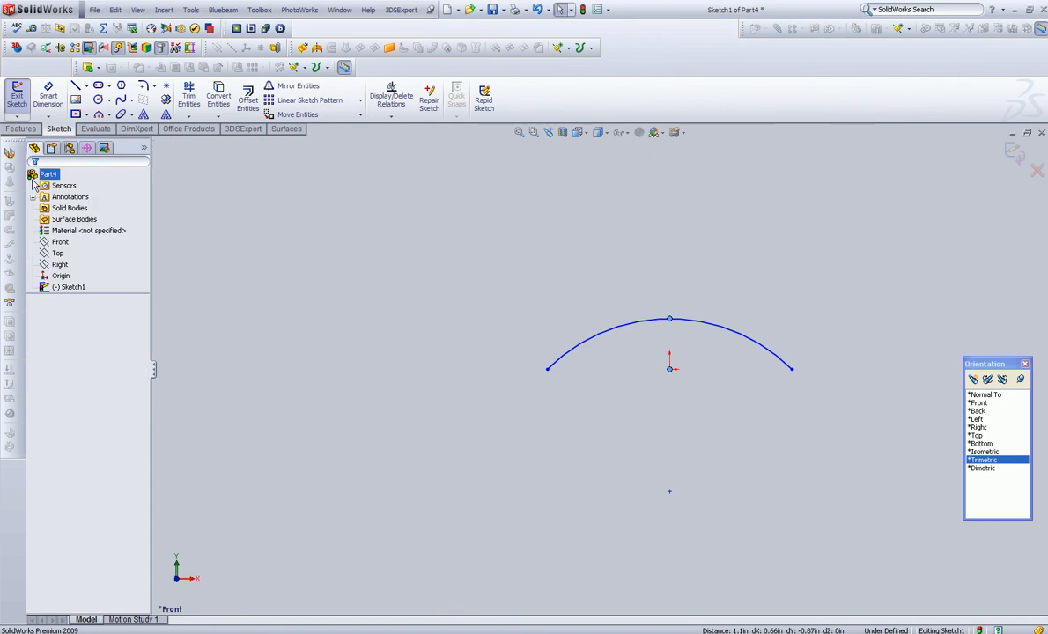
{"action": "left_click", "coordinate": [75, 85]}
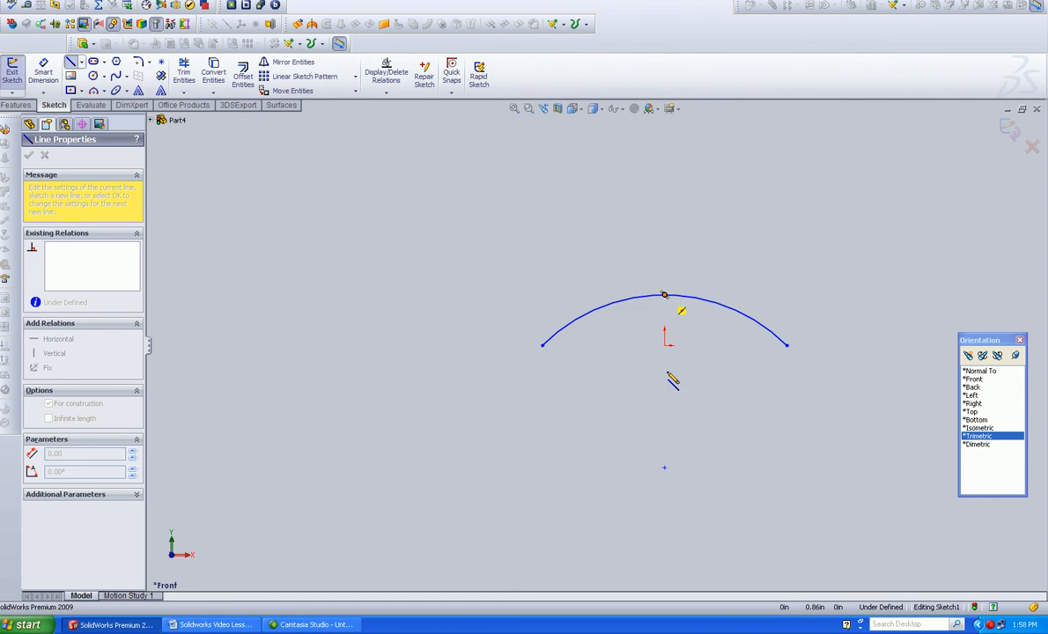
{"action": "right_click", "coordinate": [665, 295]}
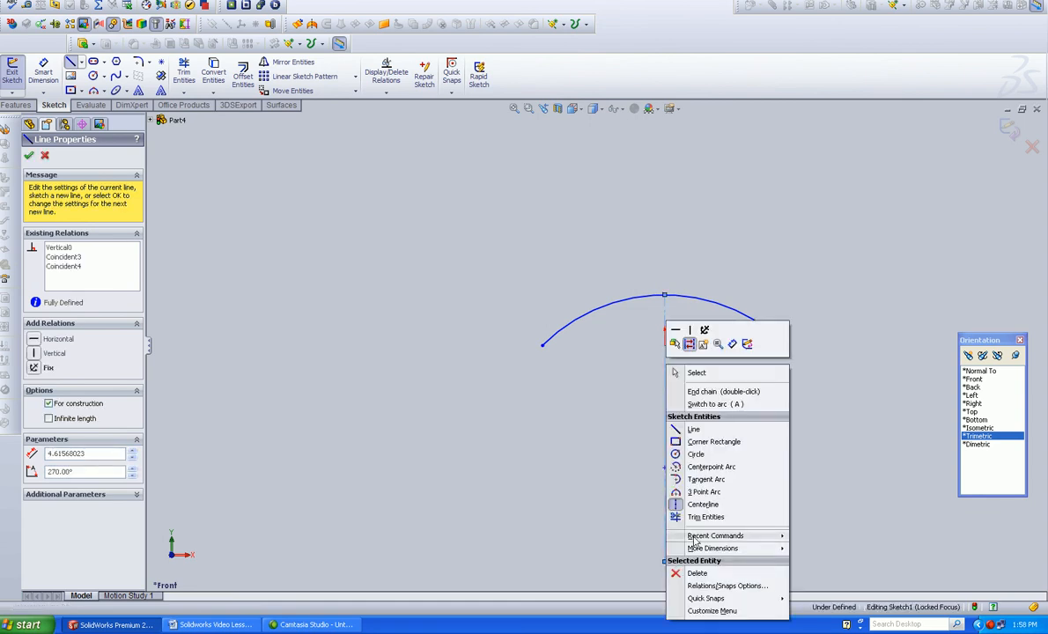
{"action": "left_click", "coordinate": [694, 429]}
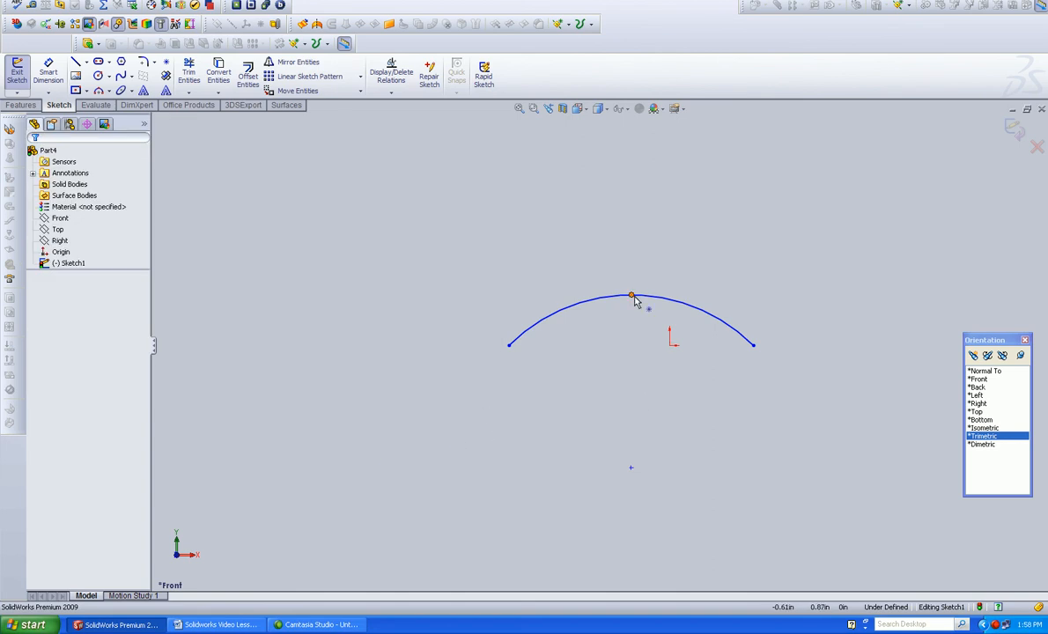
- Add a Vertical relation between the arc's top point and the origin
{"action": "left_click", "coordinate": [631, 293]}
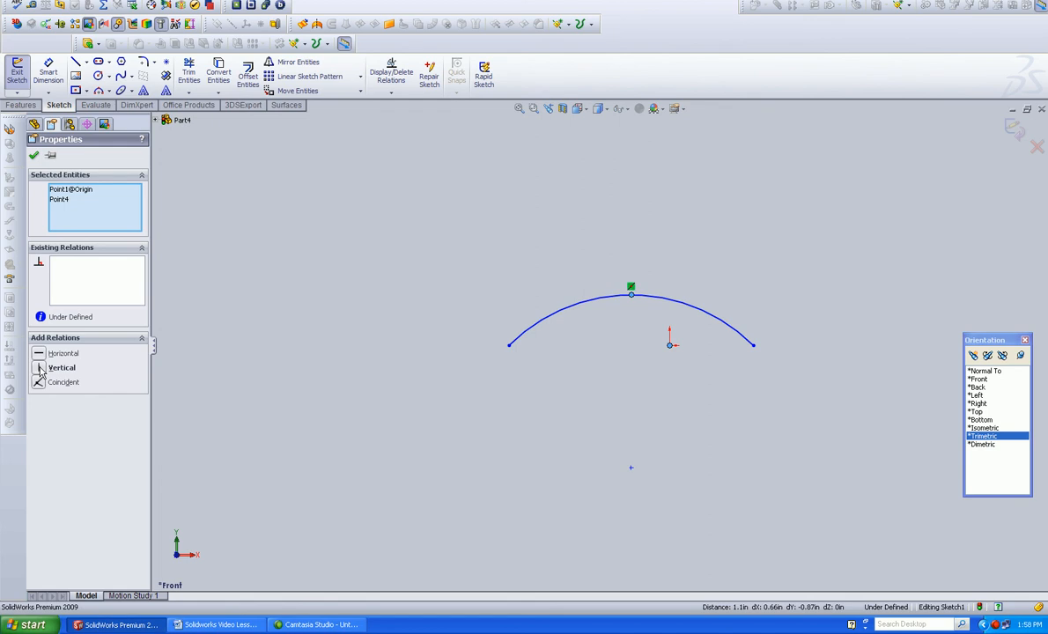
{"action": "left_click", "coordinate": [62, 367]}
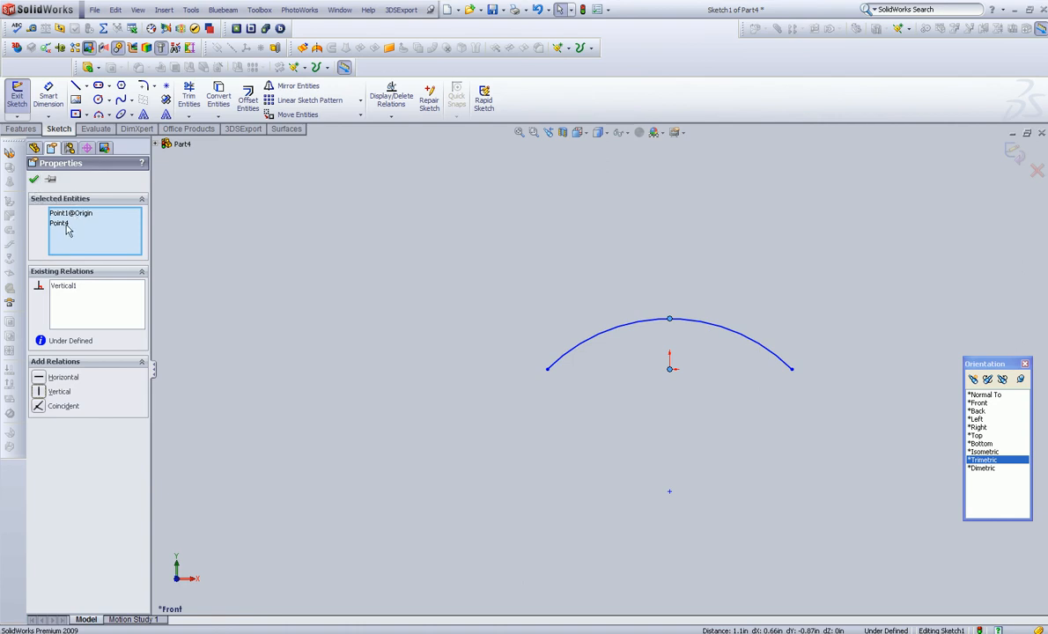
{"action": "mouse_move", "coordinate": [68, 227]}
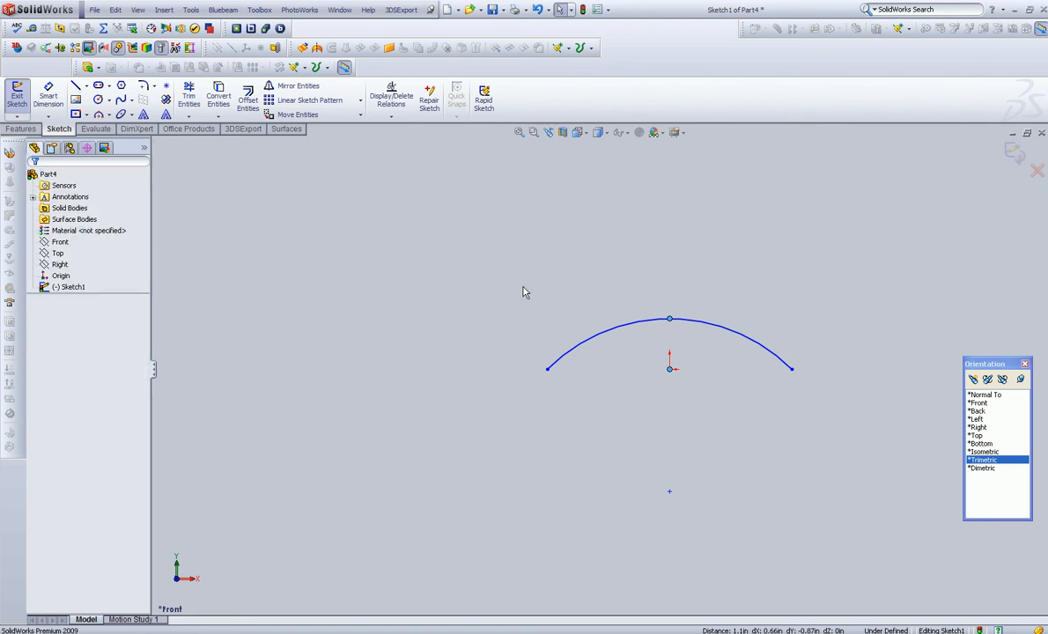
- Exit the sketch so Sketch1 appears in the feature tree
{"action": "left_click", "coordinate": [17, 93]}
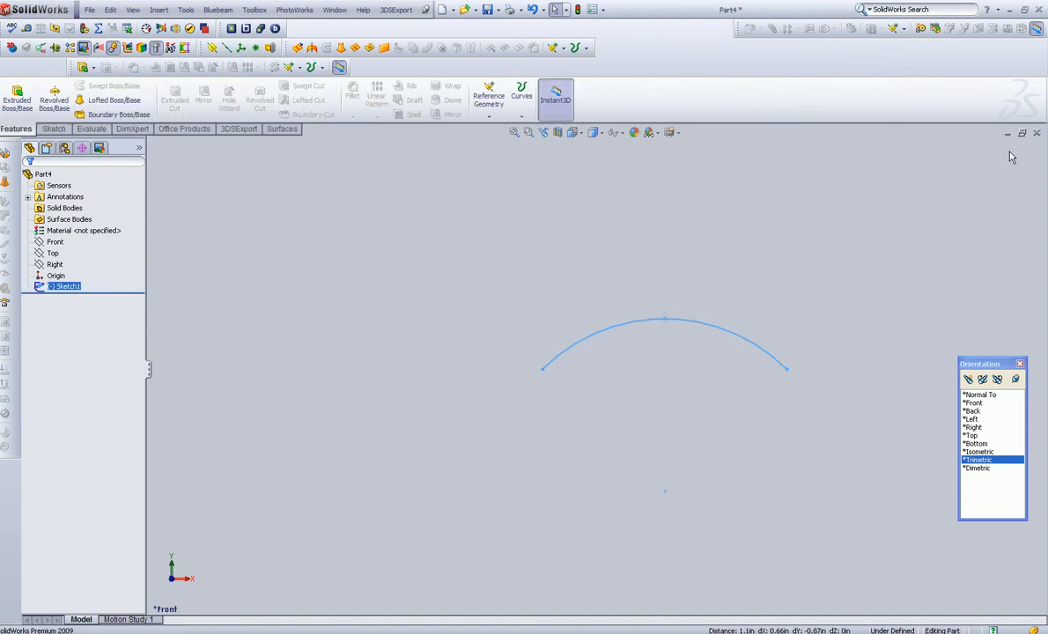
{"action": "mouse_move", "coordinate": [374, 315]}
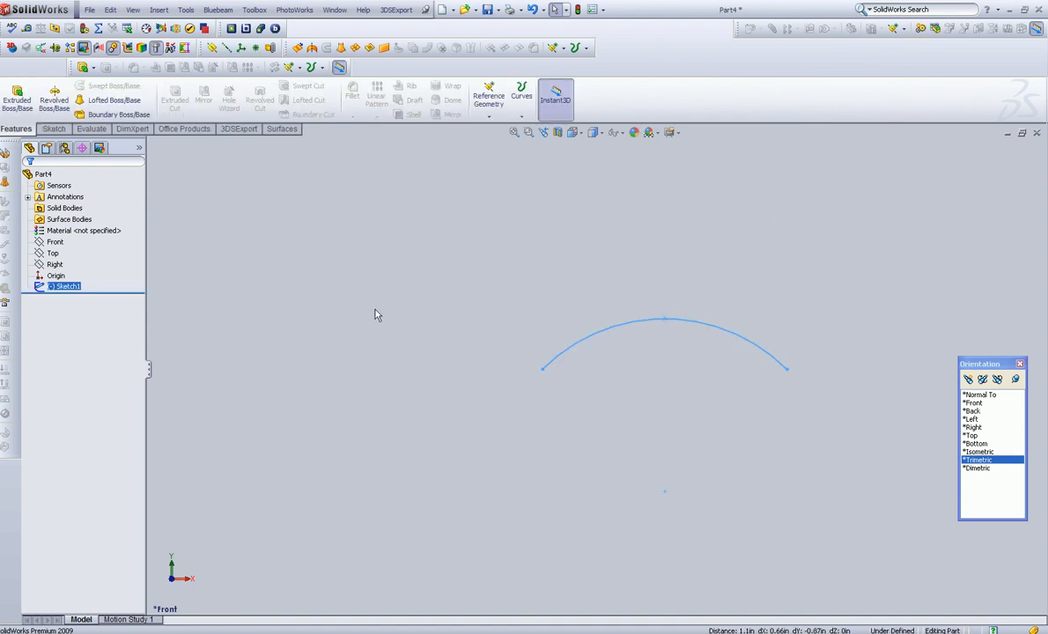